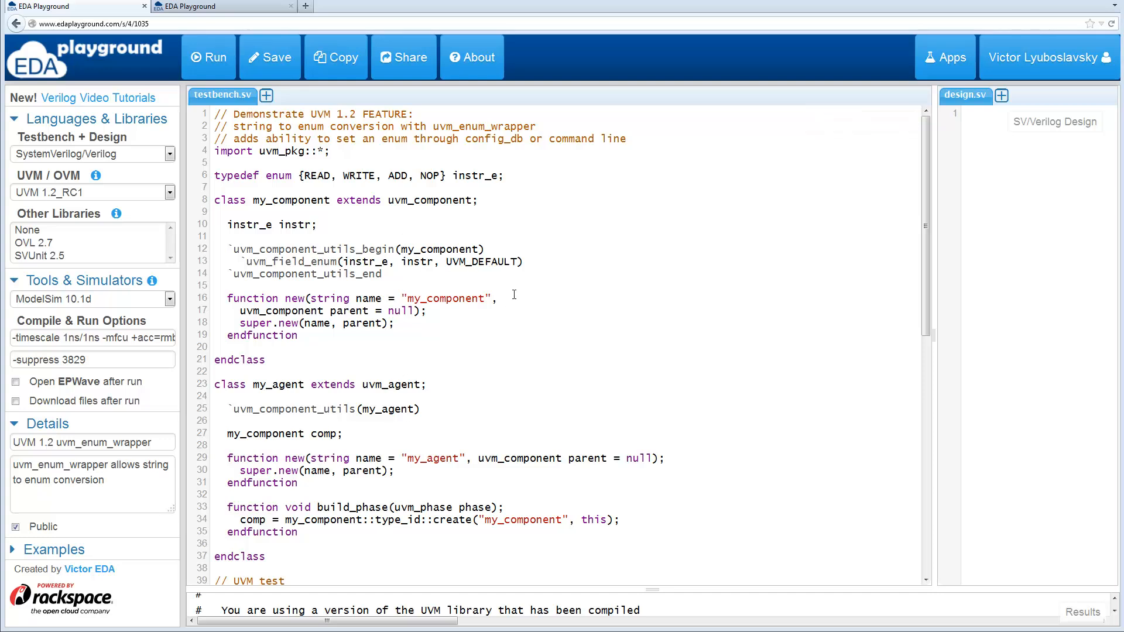
mouse_move(435, 279)
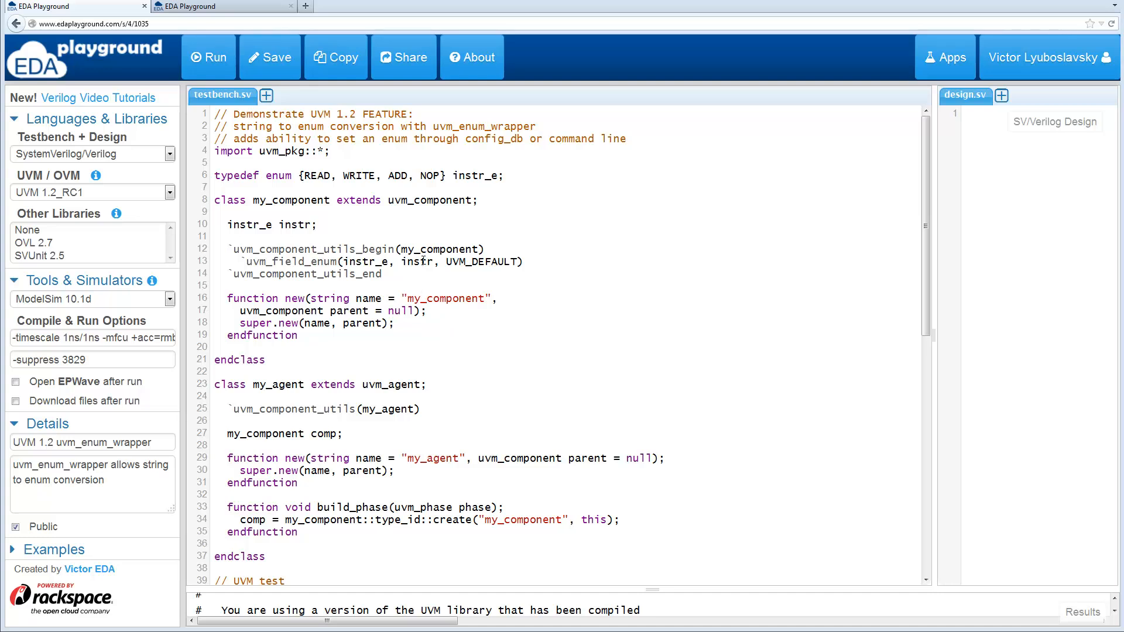
mouse_move(373, 181)
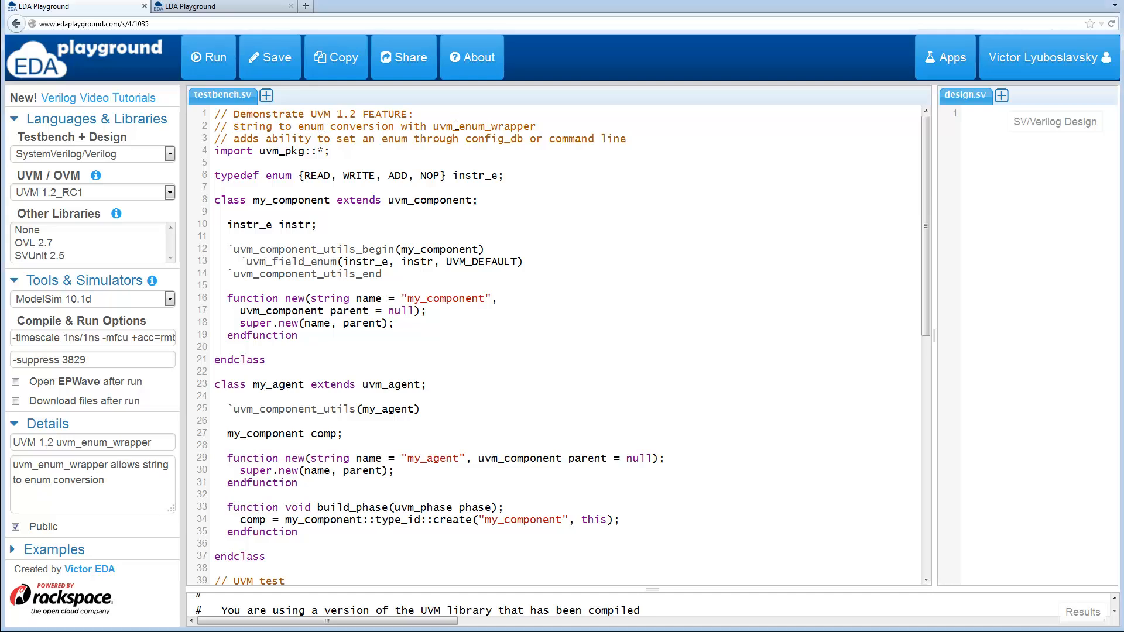
Review the uvm_enum_wrapper header, the instr_e enum, its uvm_field_enum macro and the agent's comp handle.
double_click(483, 127)
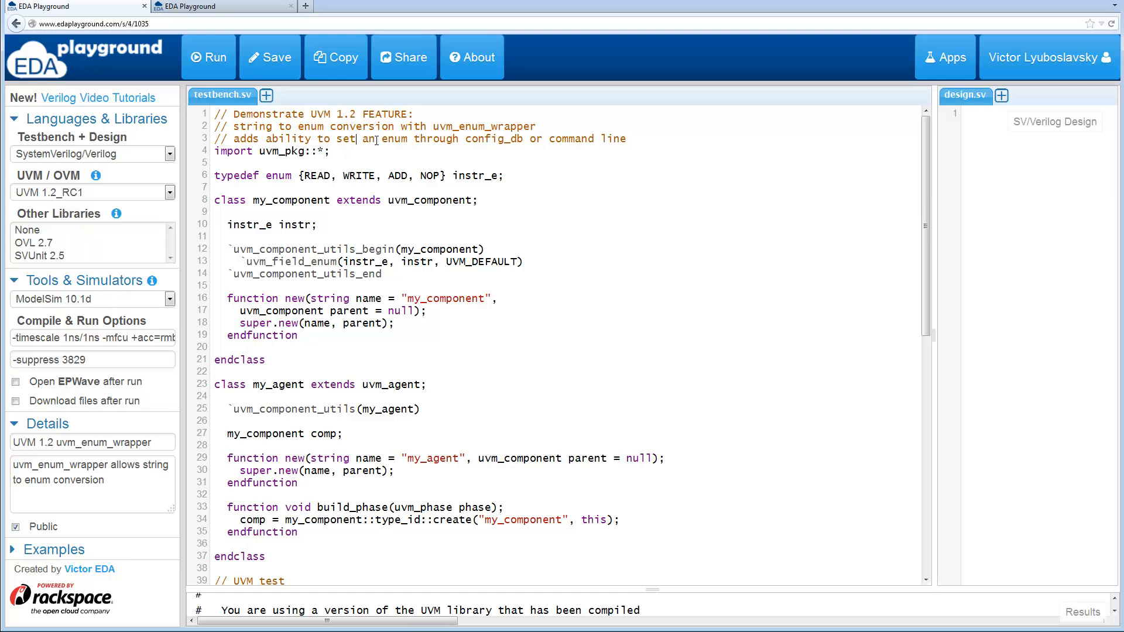
mouse_move(541, 206)
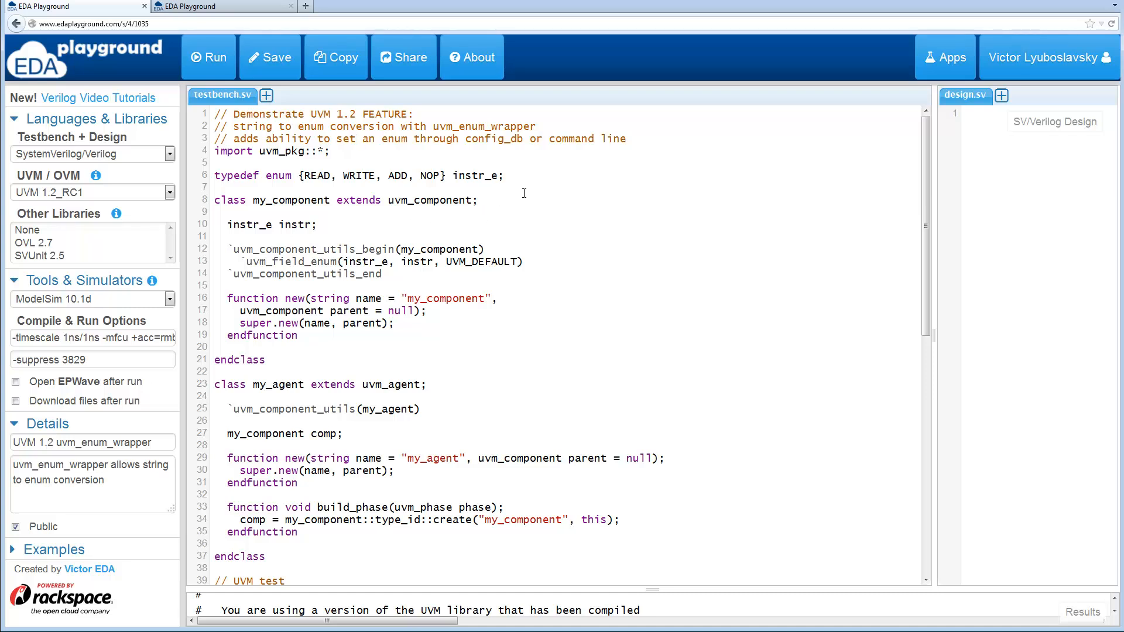
mouse_move(511, 185)
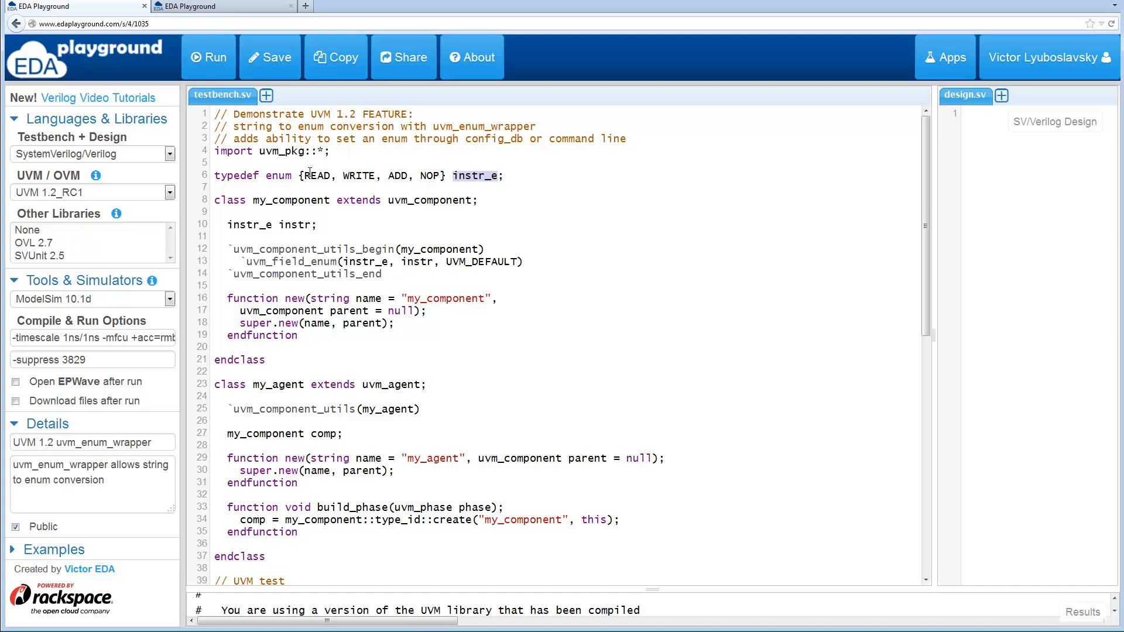
double_click(431, 200)
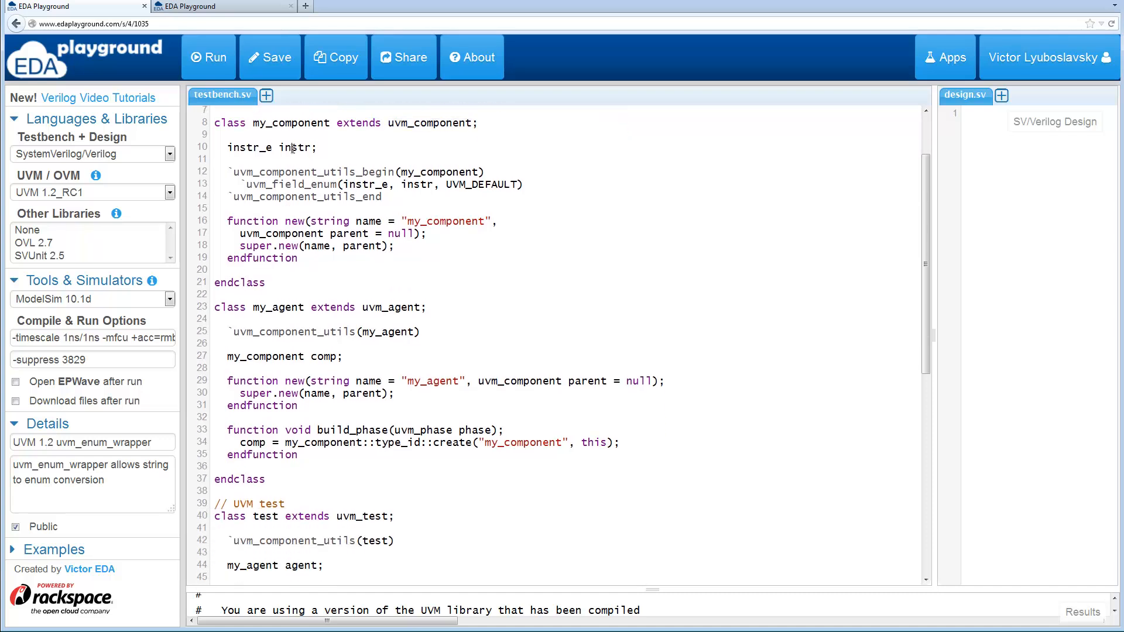
double_click(295, 147)
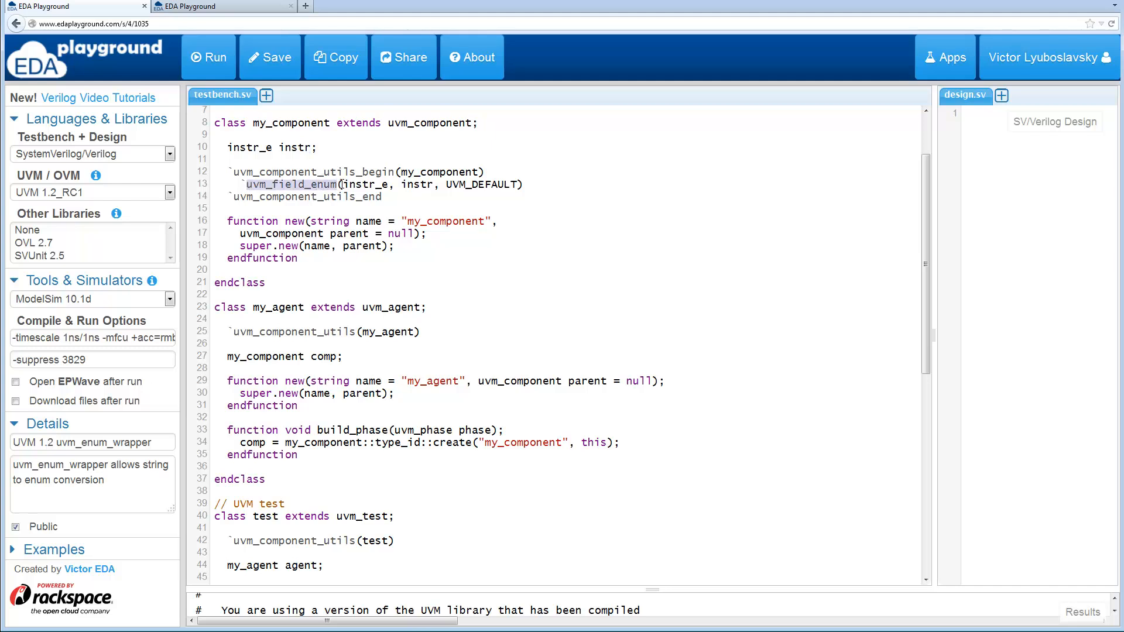
scroll("down", 3)
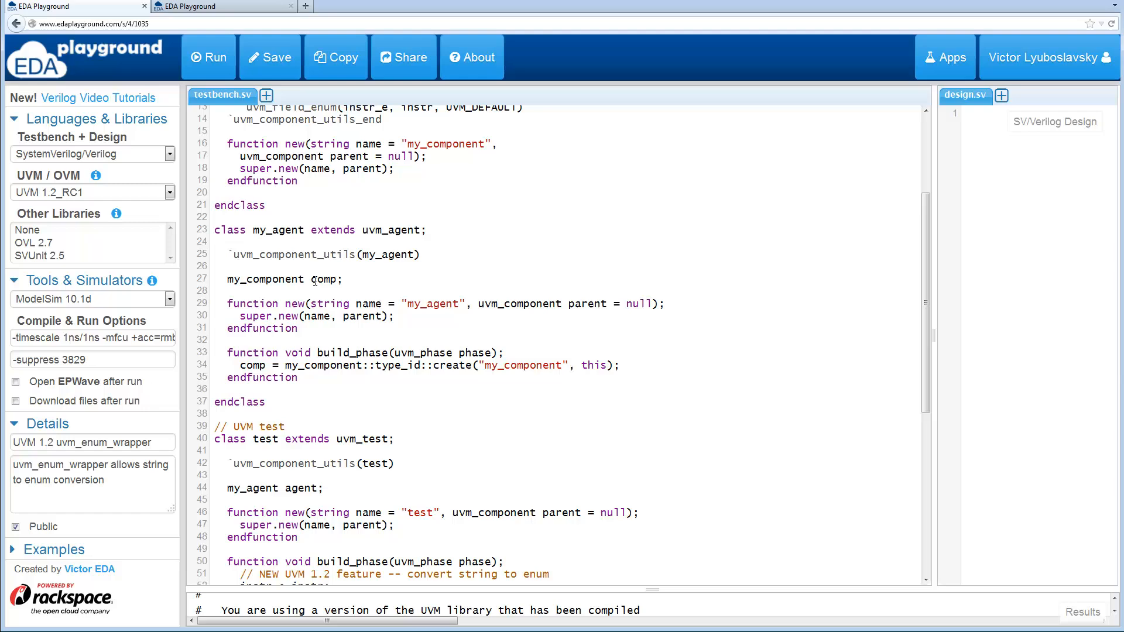
double_click(324, 279)
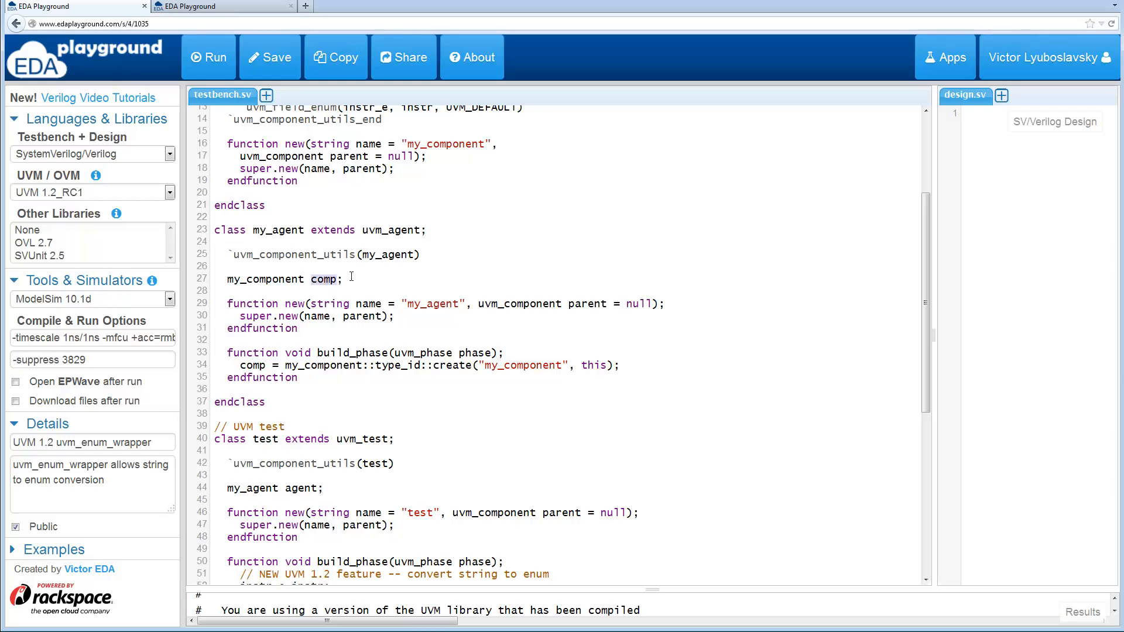
scroll("down", 3)
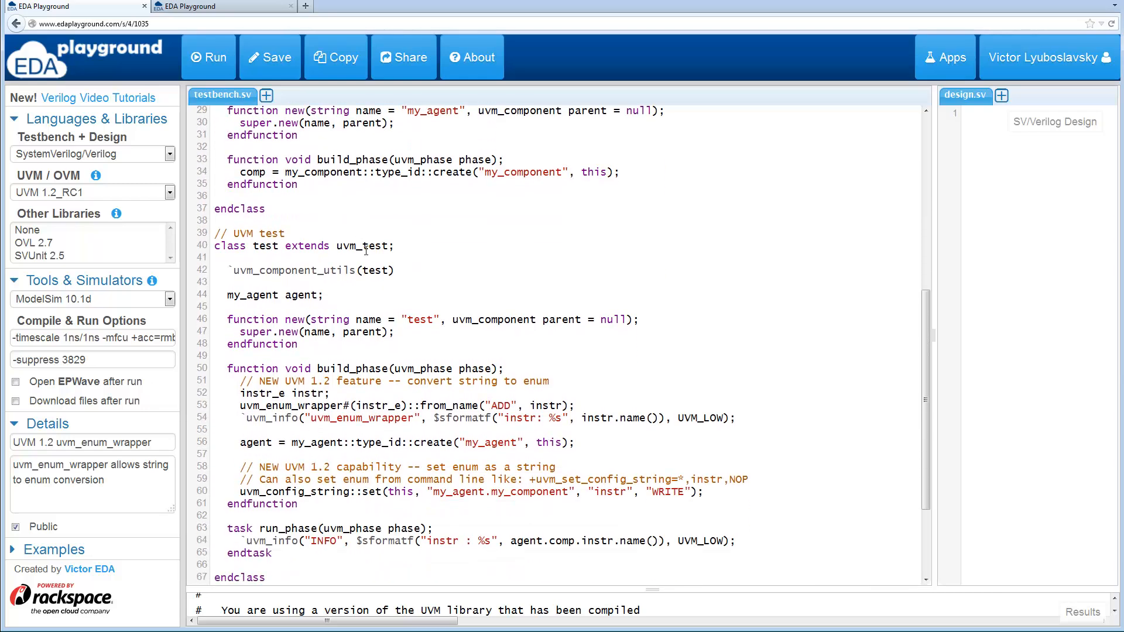
scroll("down", 3)
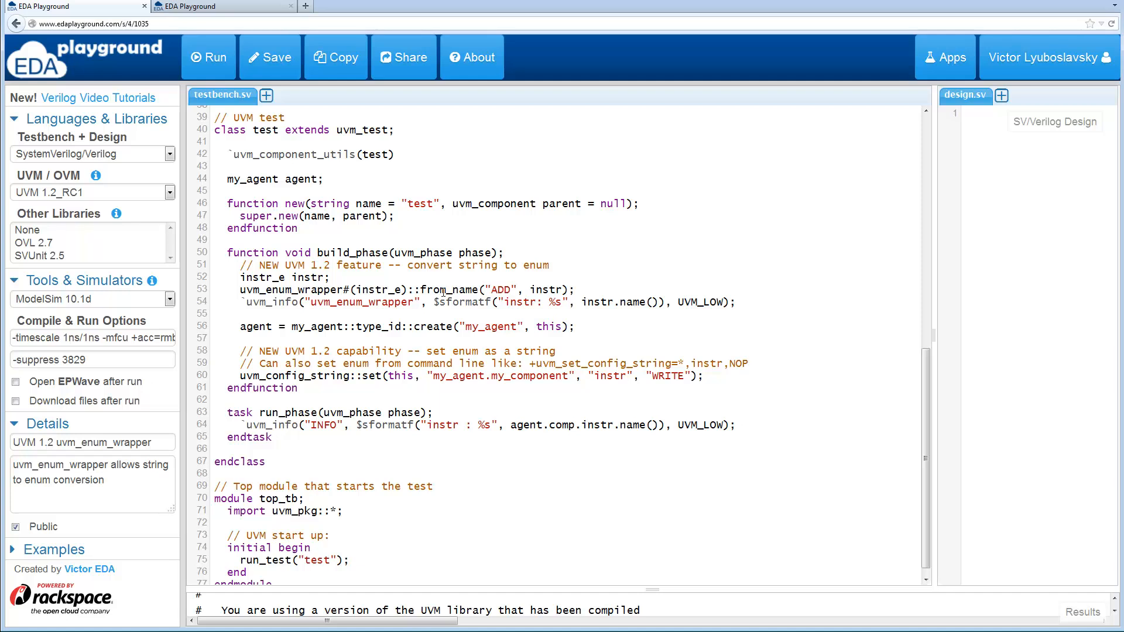
Review the from_name string-to-enum conversion assigning the instr variable.
double_click(447, 290)
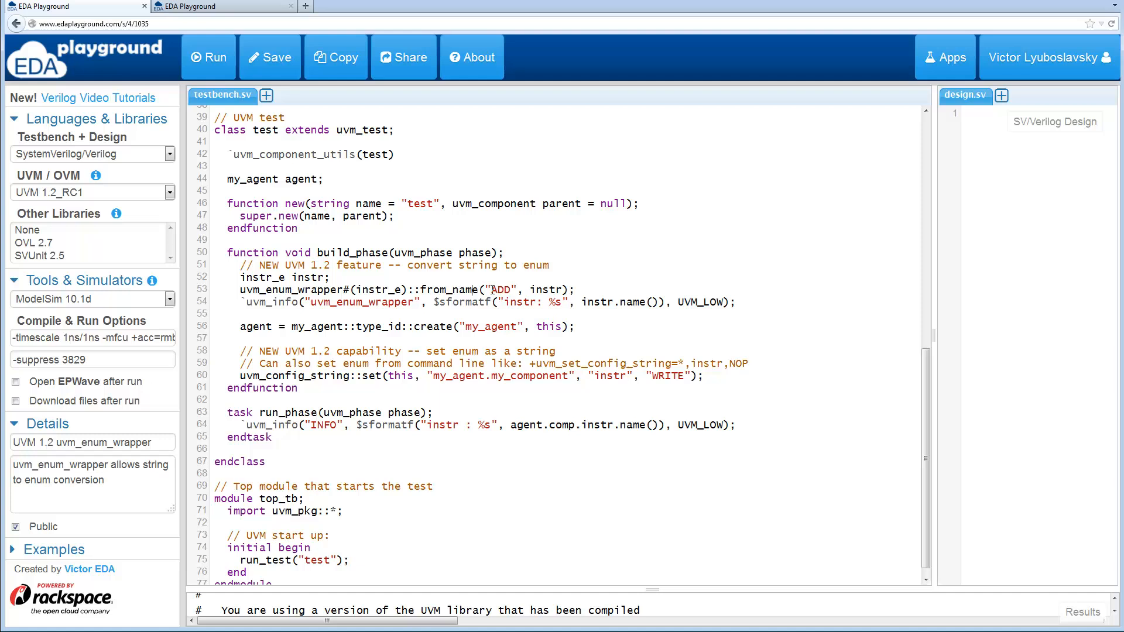
double_click(546, 290)
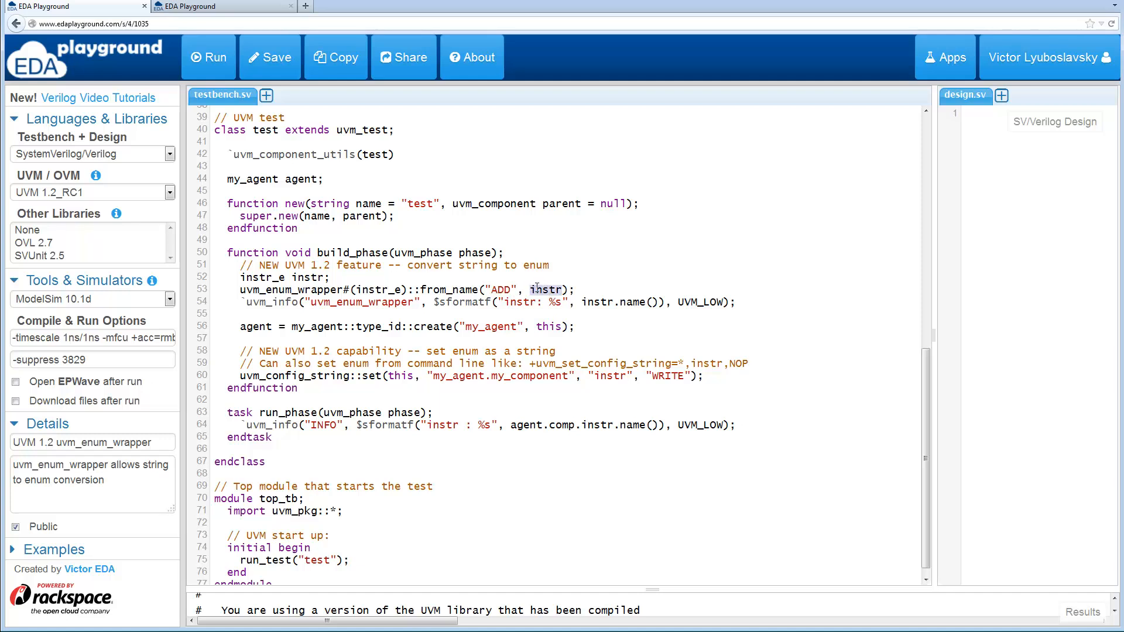
double_click(545, 290)
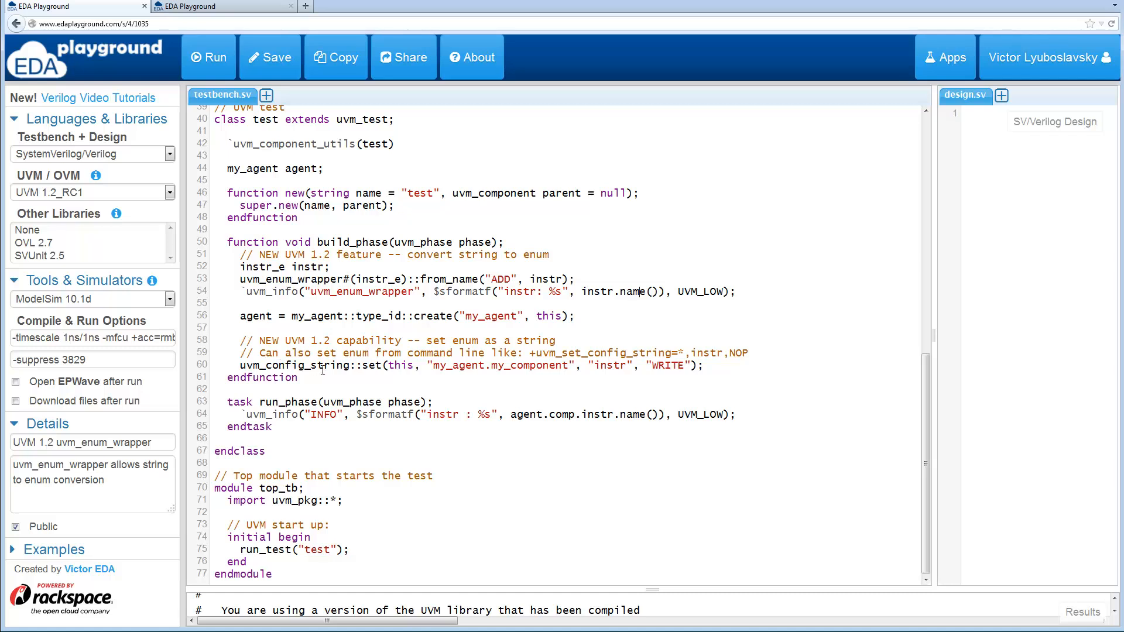
mouse_move(569, 384)
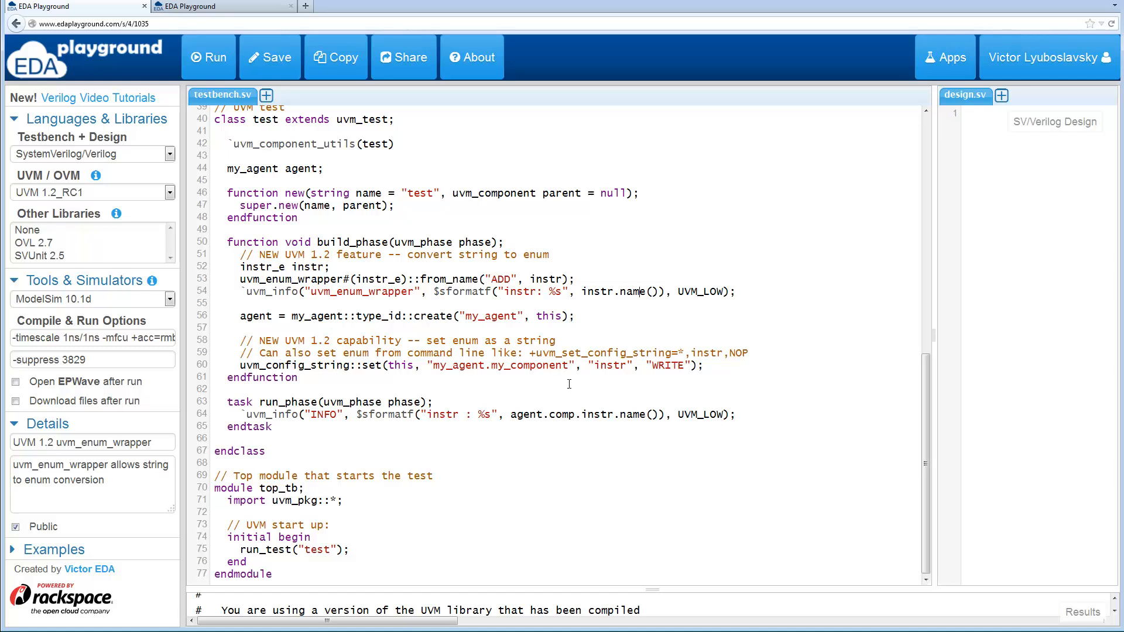
double_click(609, 365)
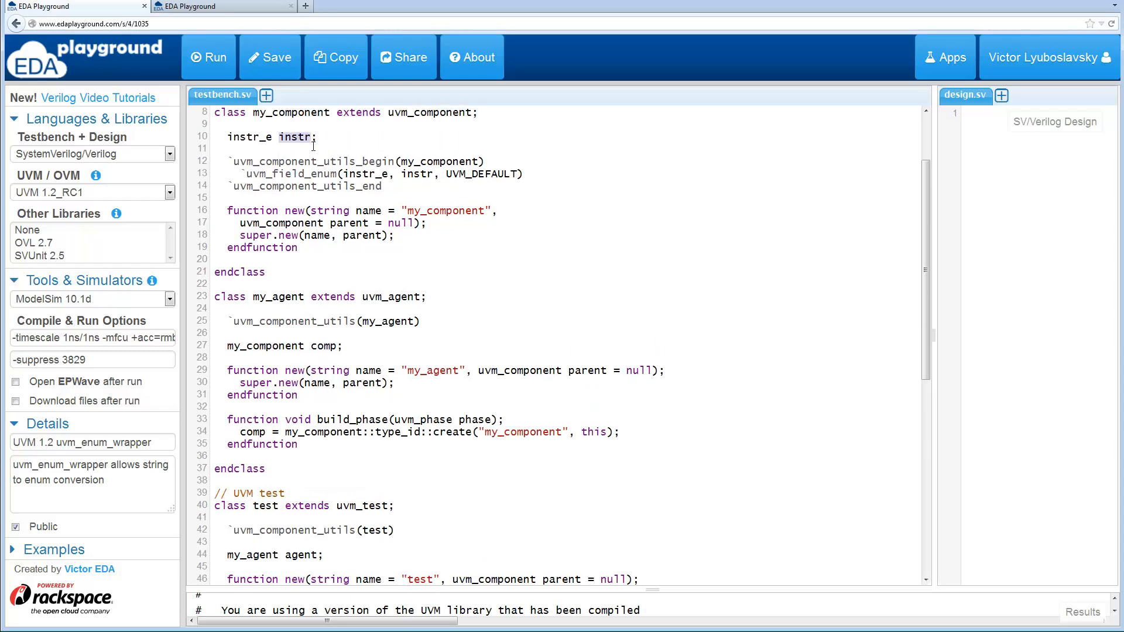
scroll("down", 3)
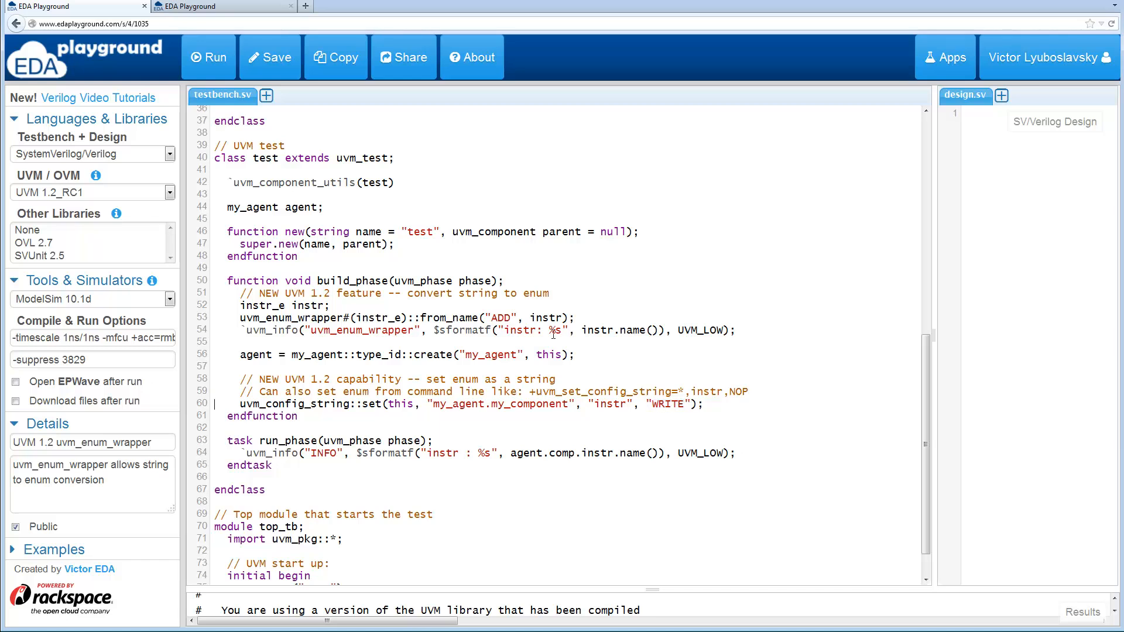
scroll("down", 3)
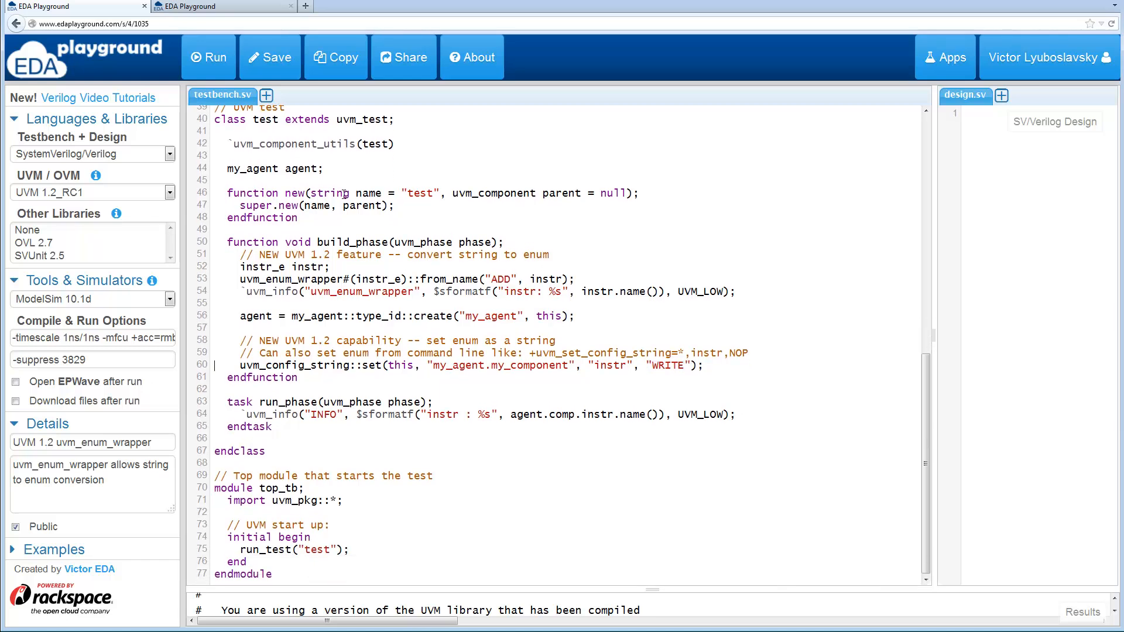
Run the testbench and check the log reports instr as ADD and WRITE set through config.
left_click(208, 57)
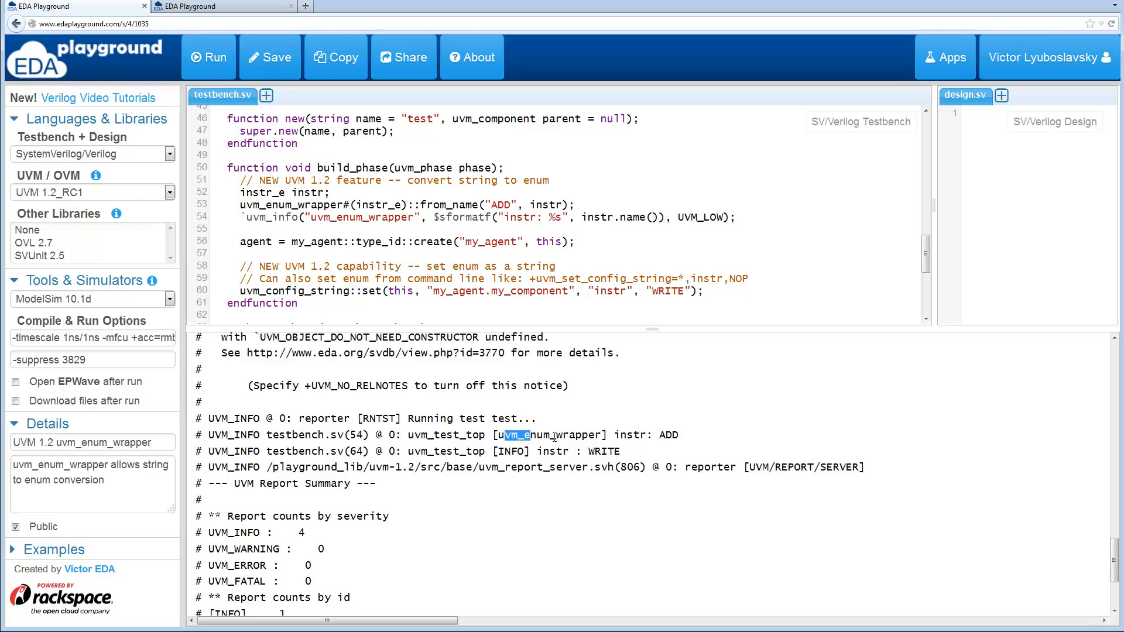
left_click(603, 249)
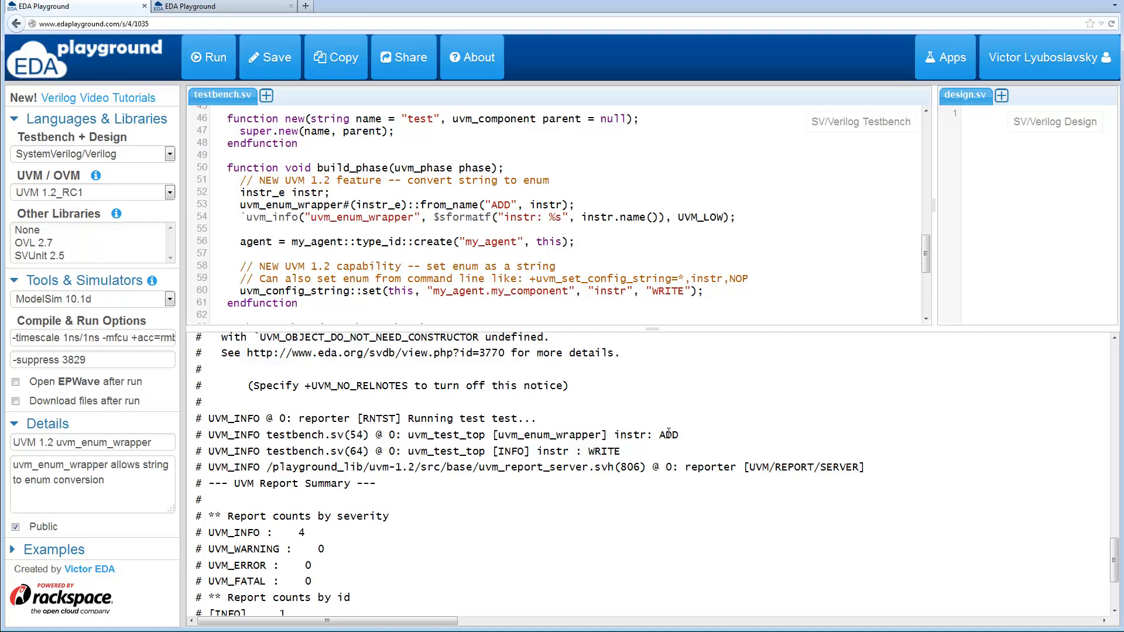
double_click(669, 434)
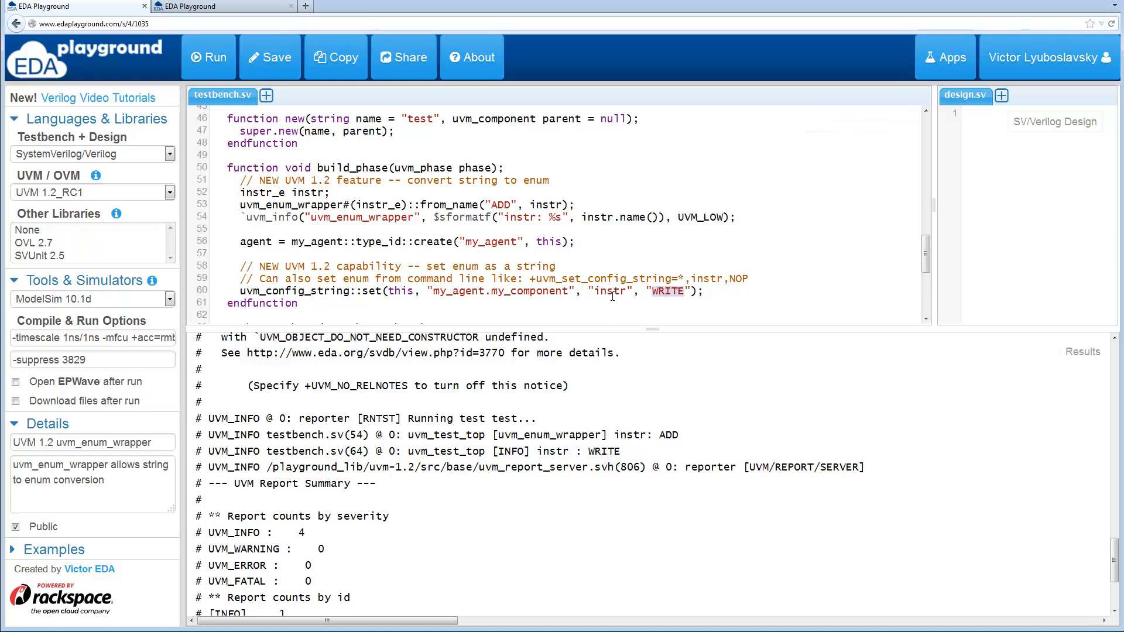
scroll("down", 3)
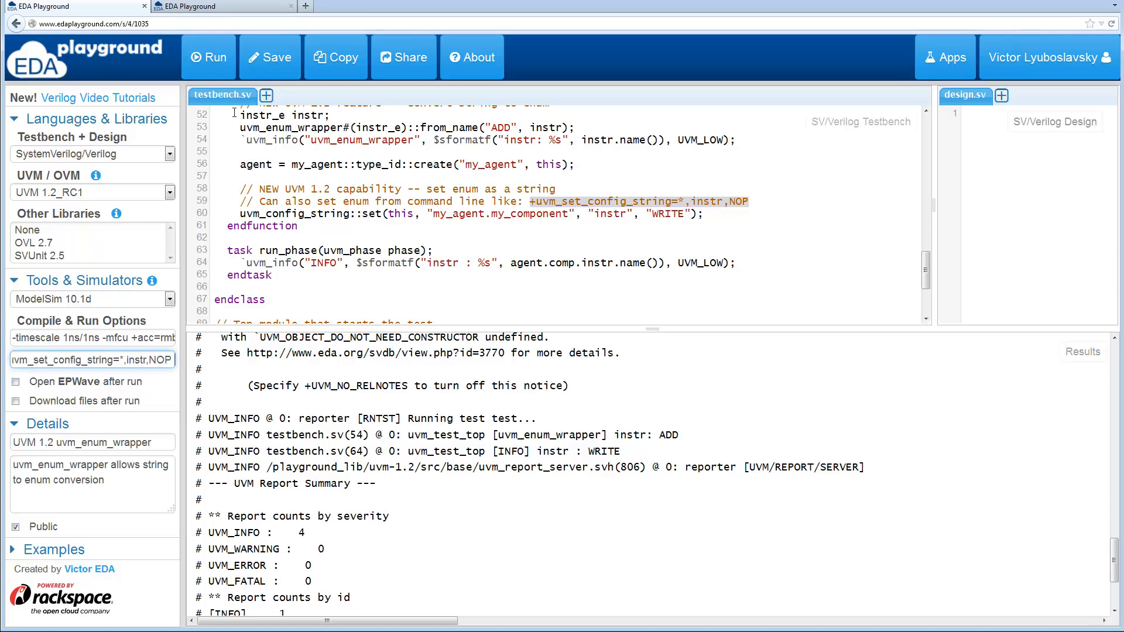
Rerun to see instr : NOP from the command-line plusarg, then comment out the from_name line.
left_click(211, 57)
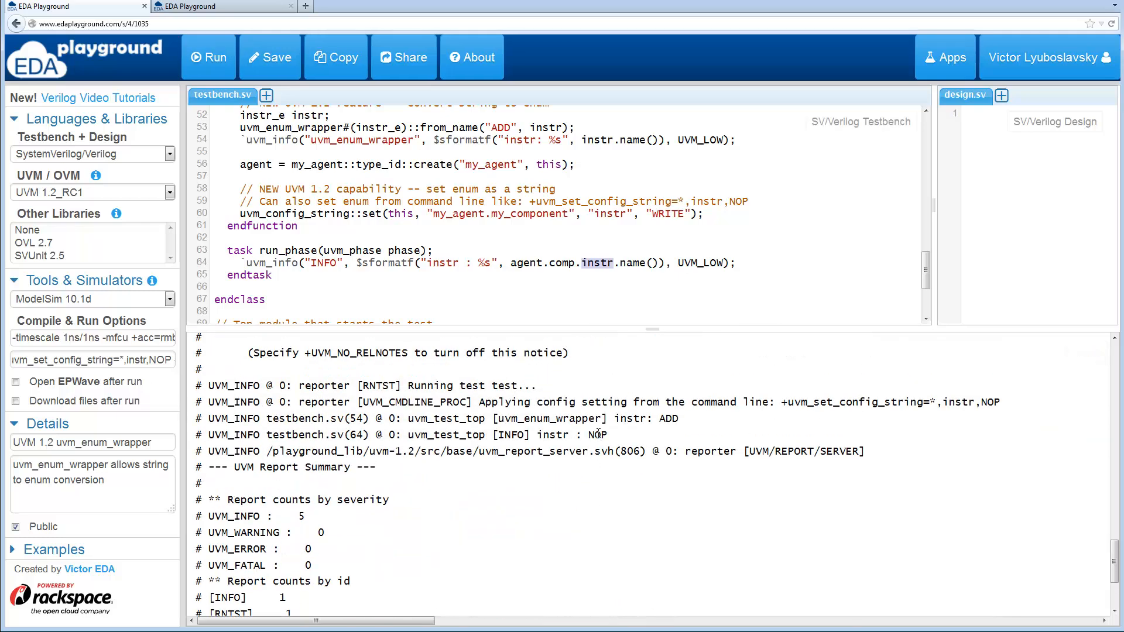
left_click(436, 250)
type("// ")
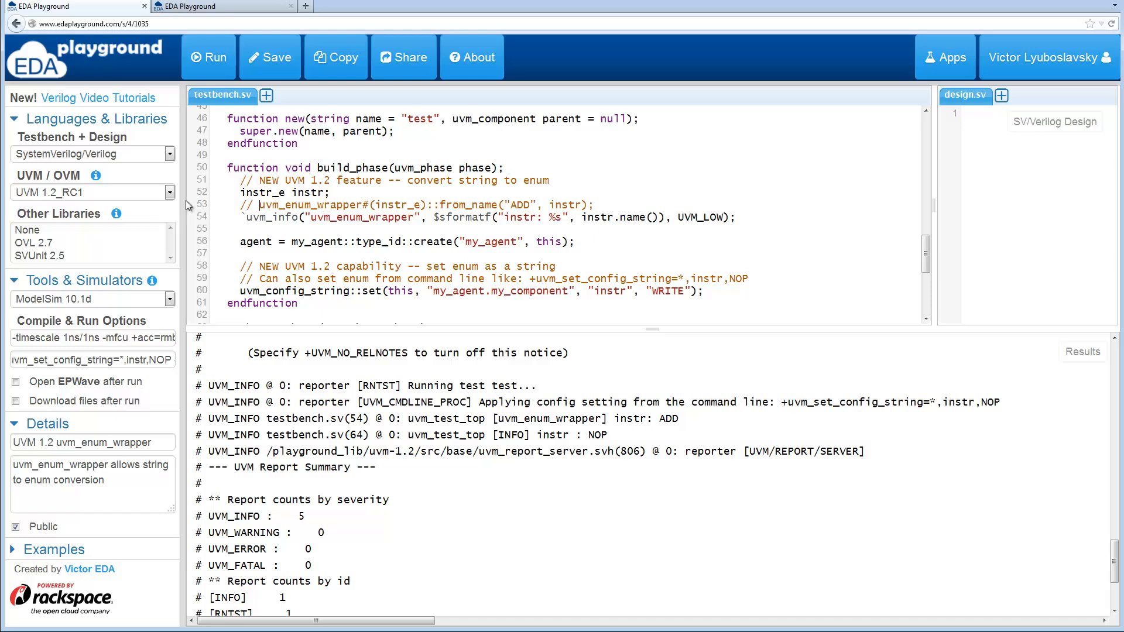
Switch the library to UVM 1.1d, note instr logged as READ, and move to the set/get config example.
left_click(92, 192)
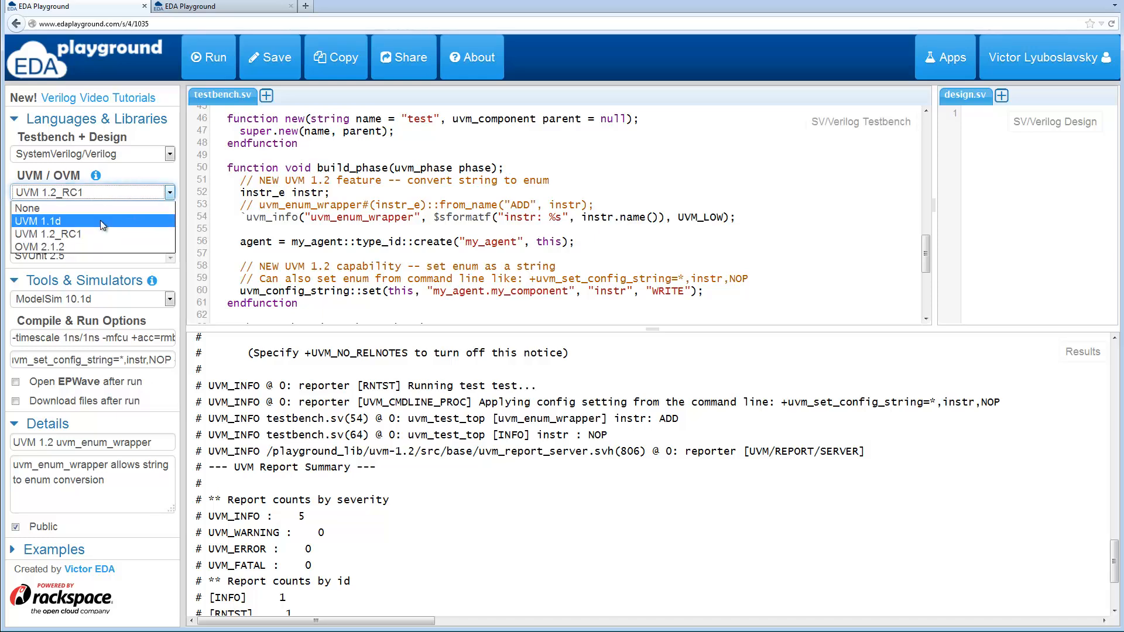
left_click(35, 220)
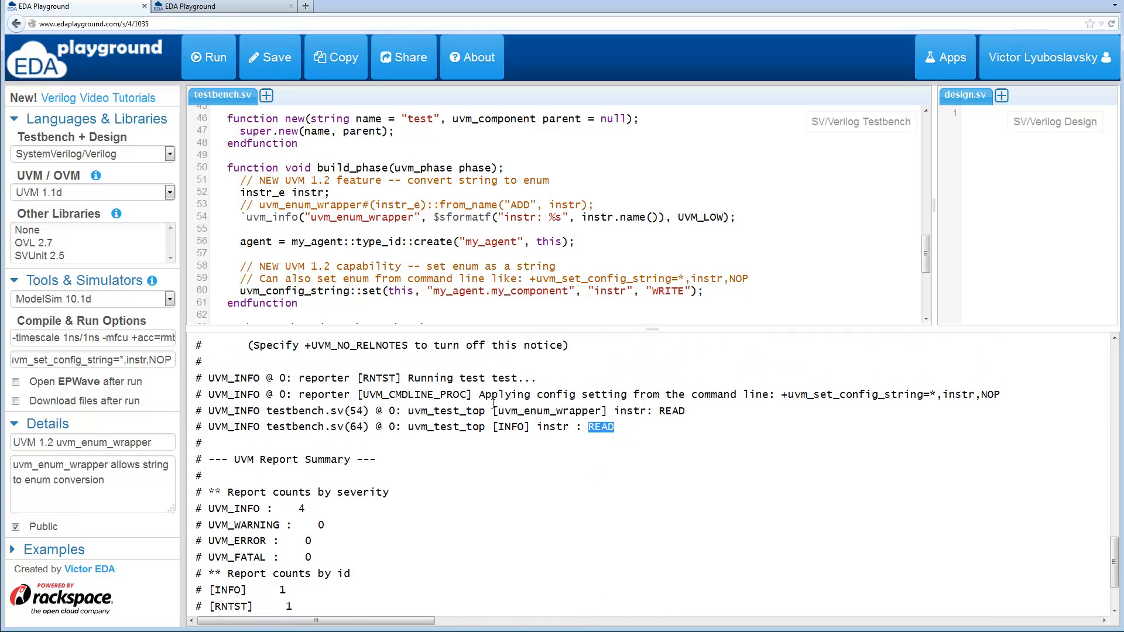
left_click(582, 241)
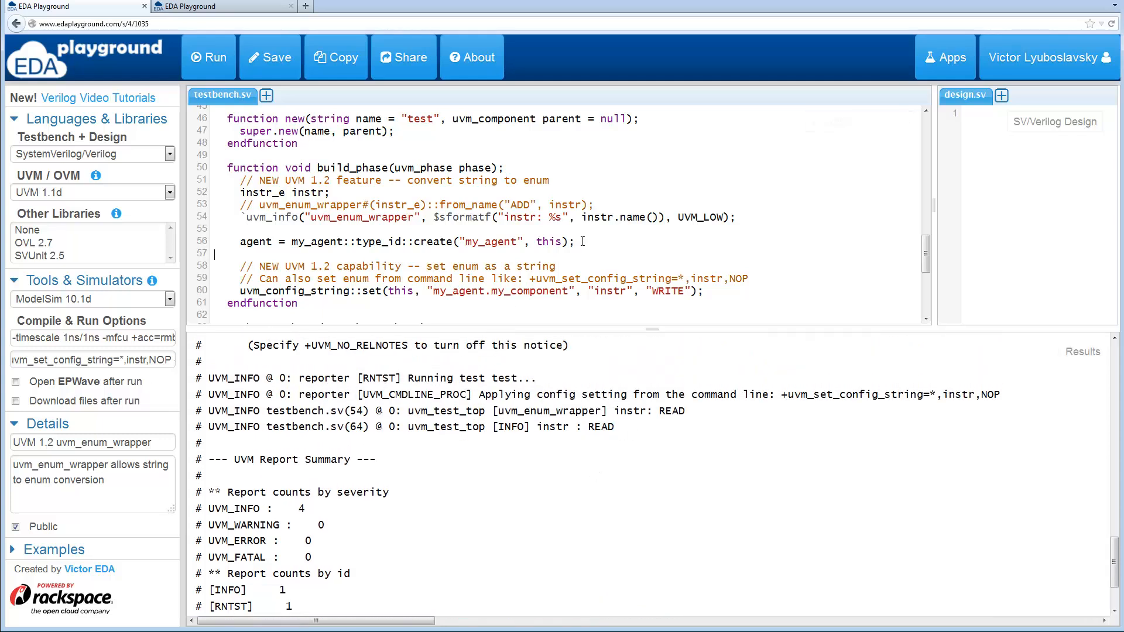
double_click(601, 426)
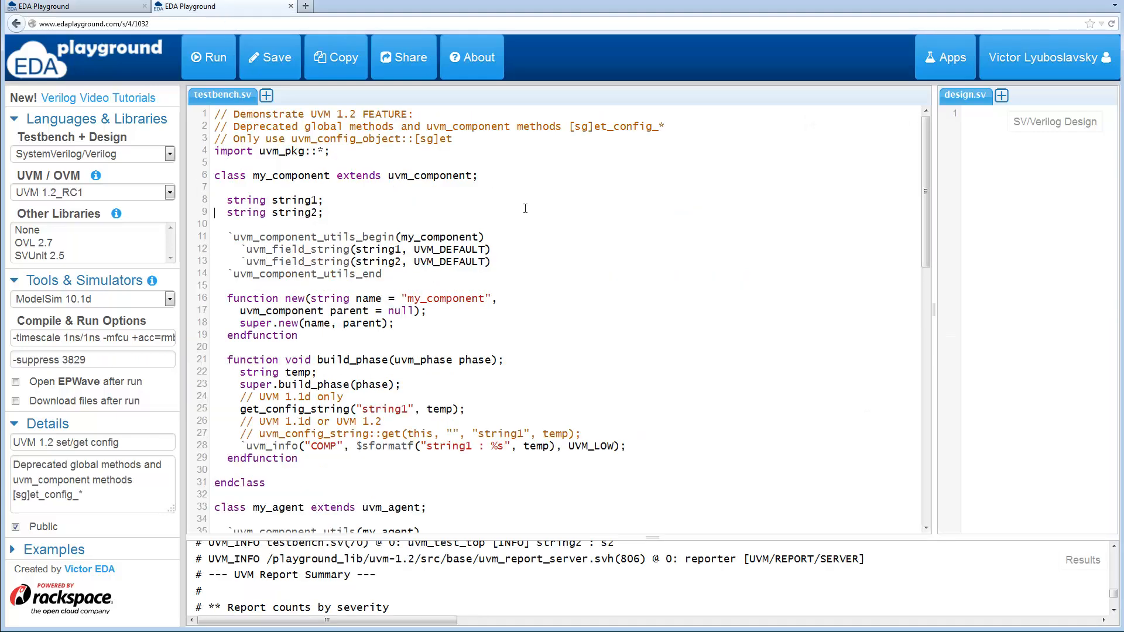
mouse_move(489, 197)
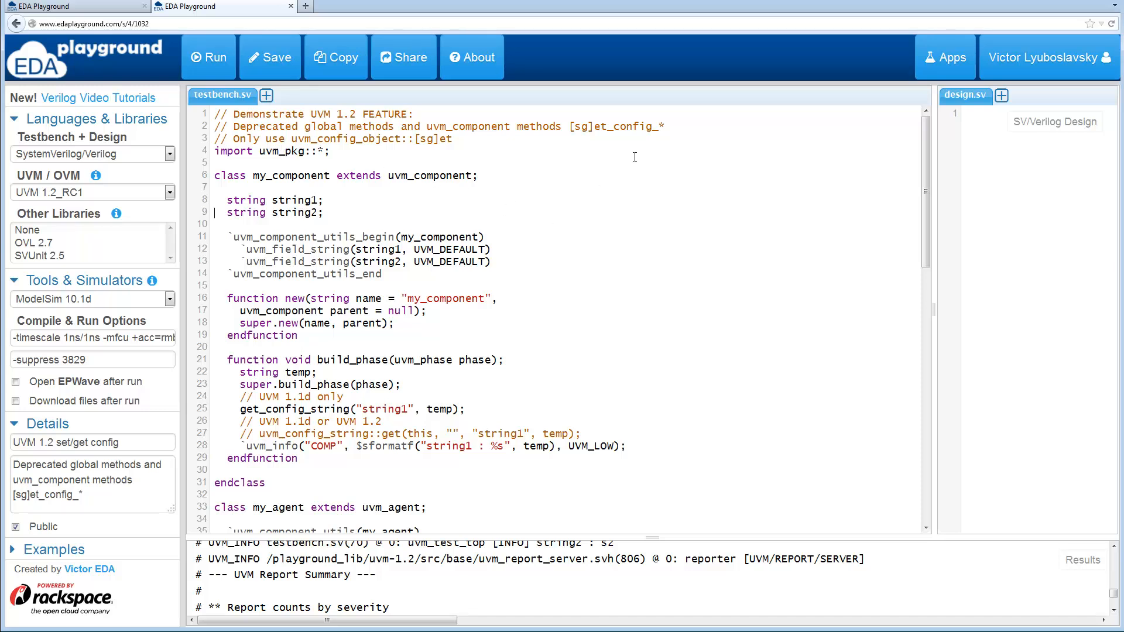
mouse_move(677, 213)
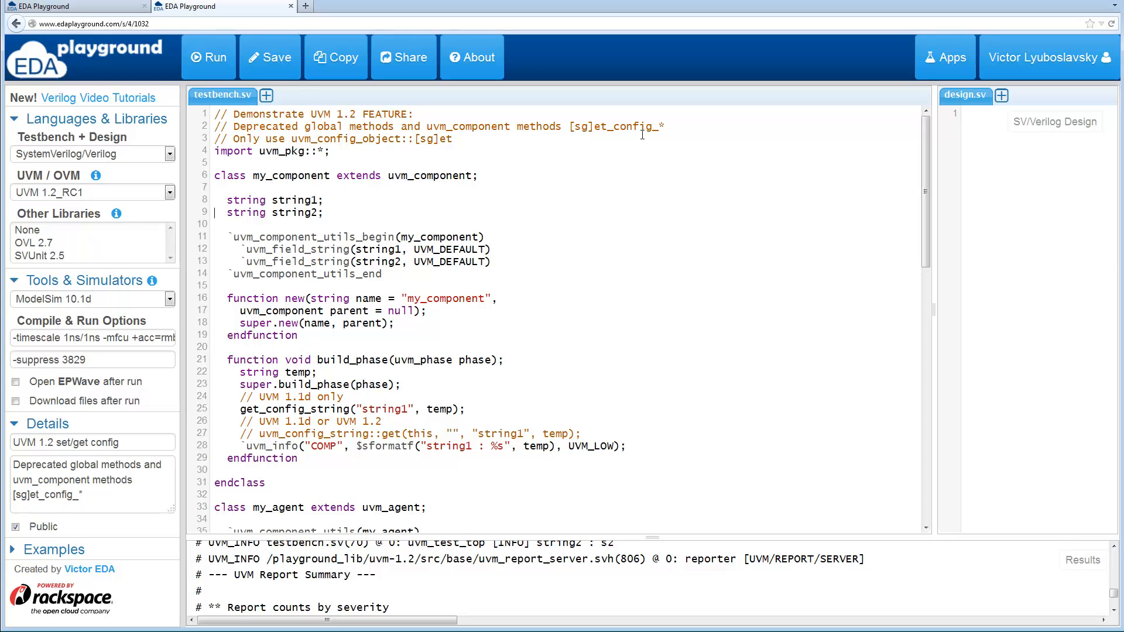
mouse_move(596, 162)
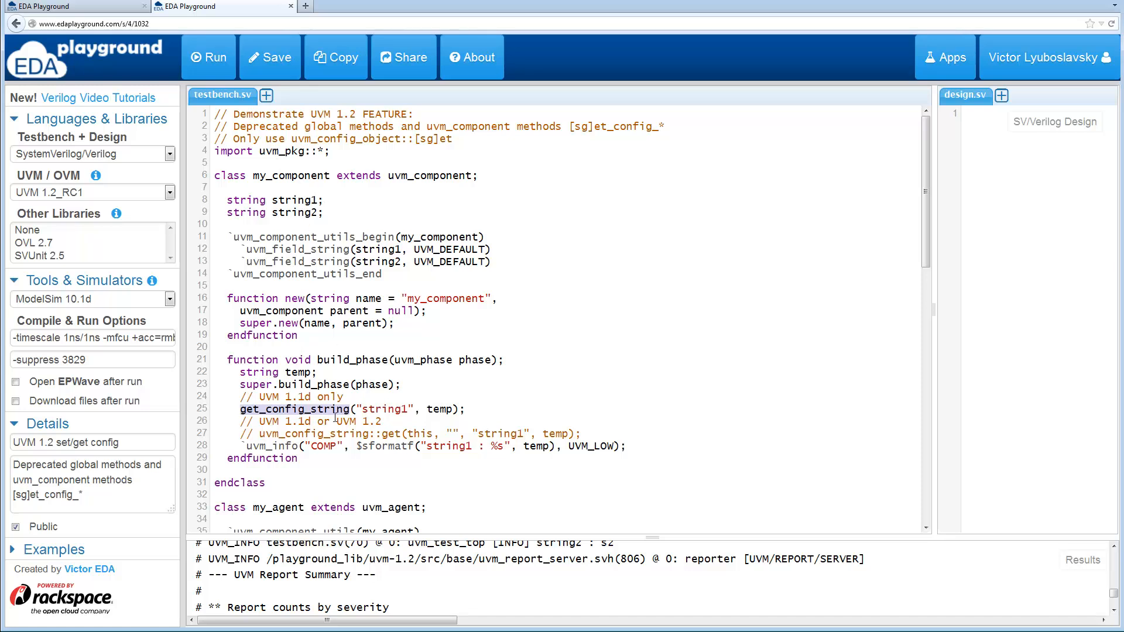
scroll("down", 3)
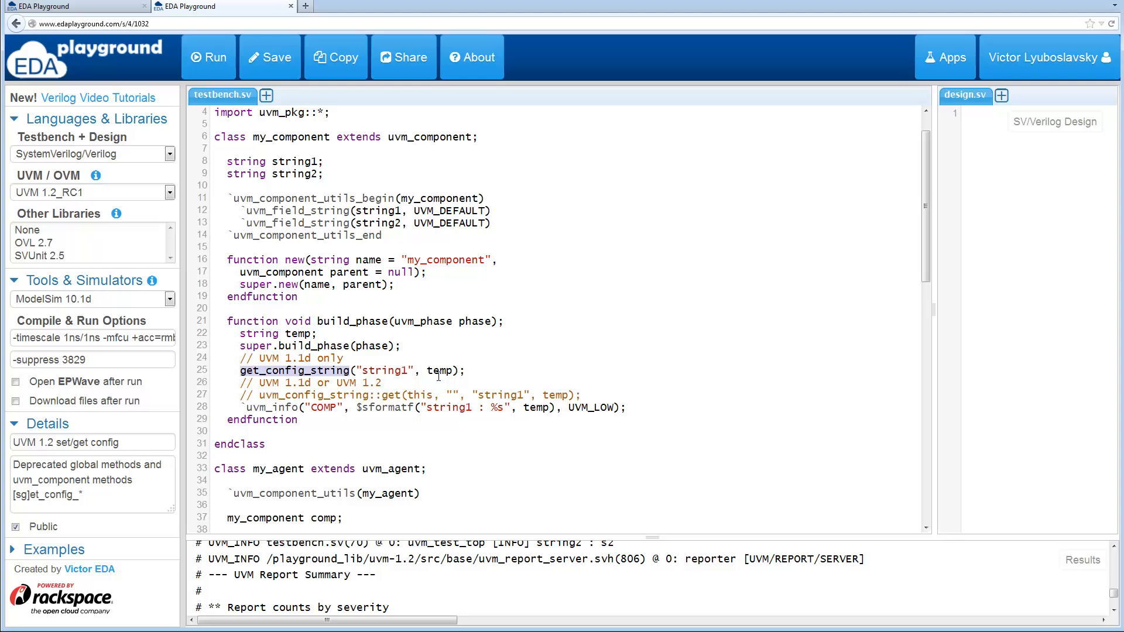
scroll("down", 3)
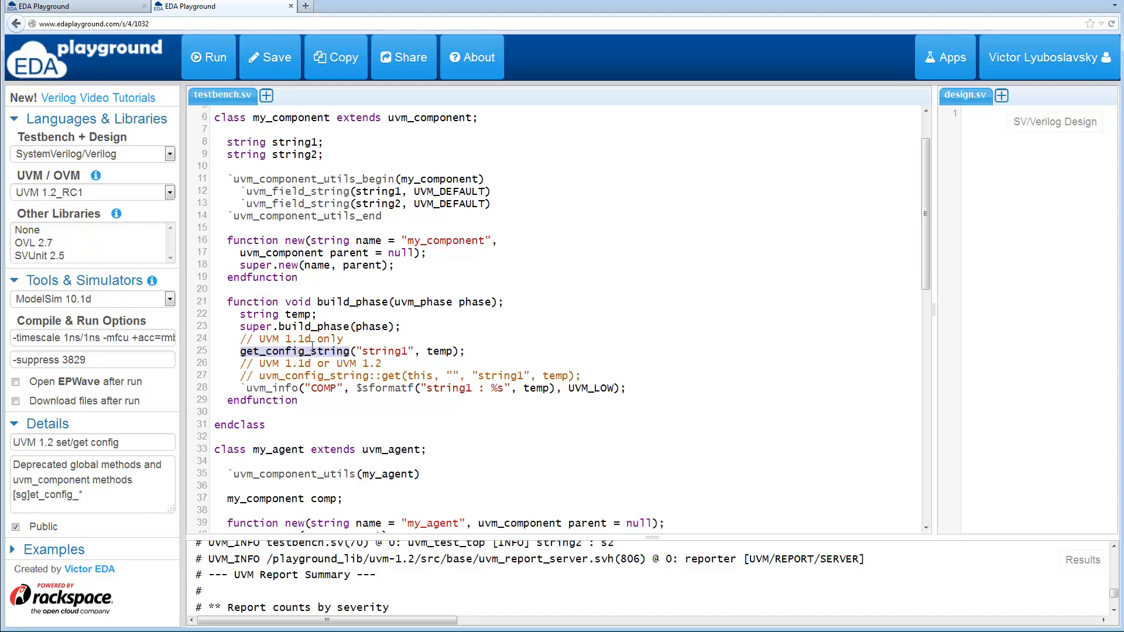
scroll("down", 3)
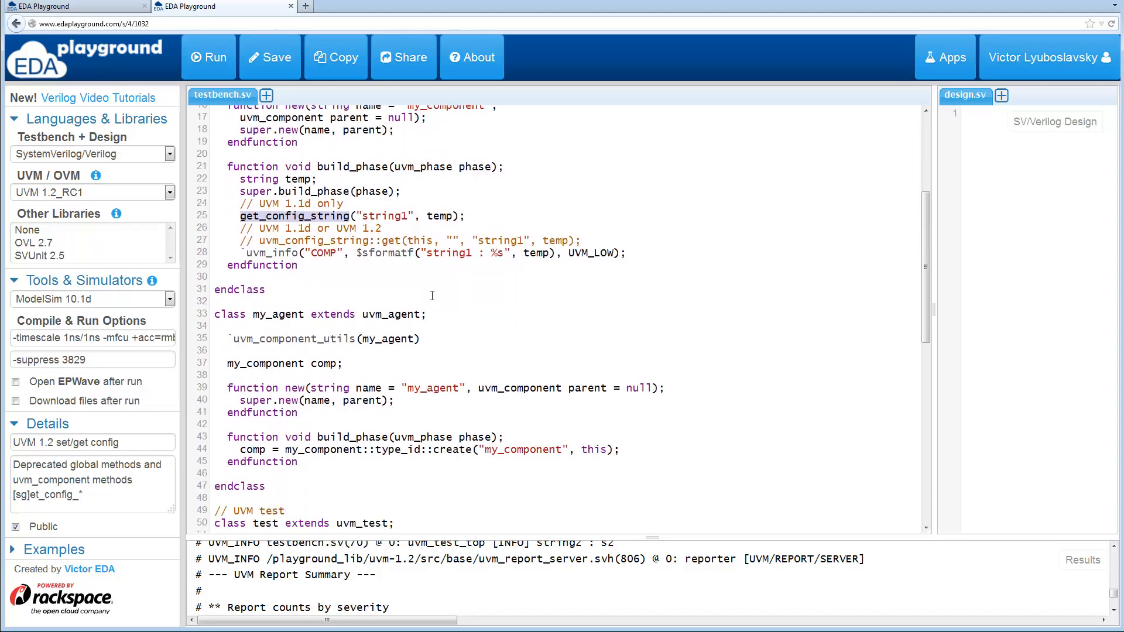
scroll("down", 3)
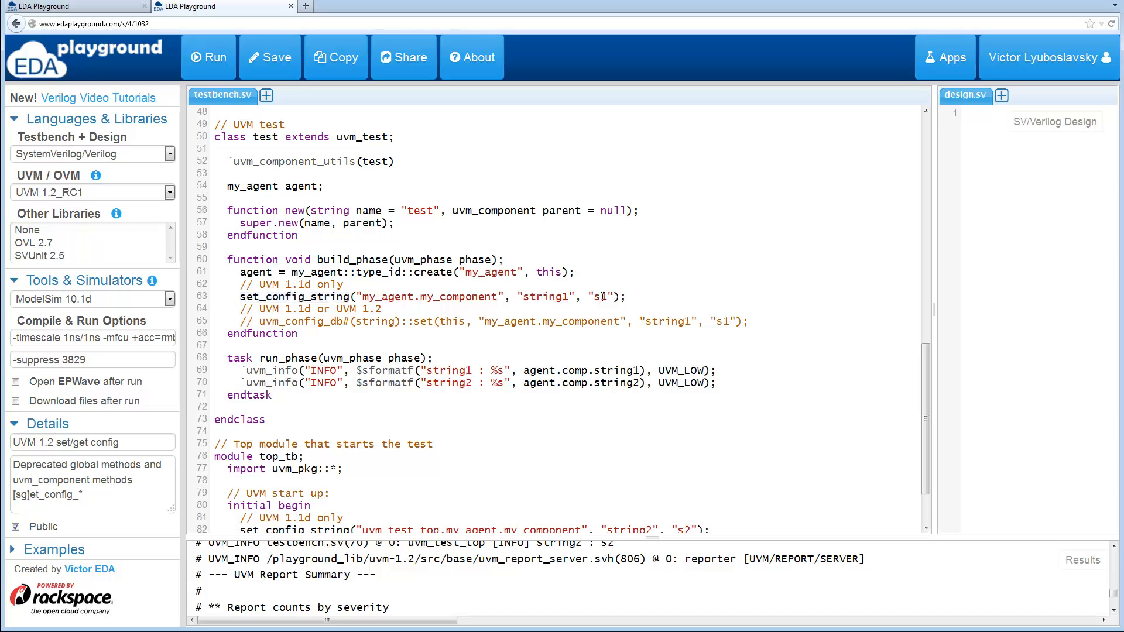
scroll("down", 3)
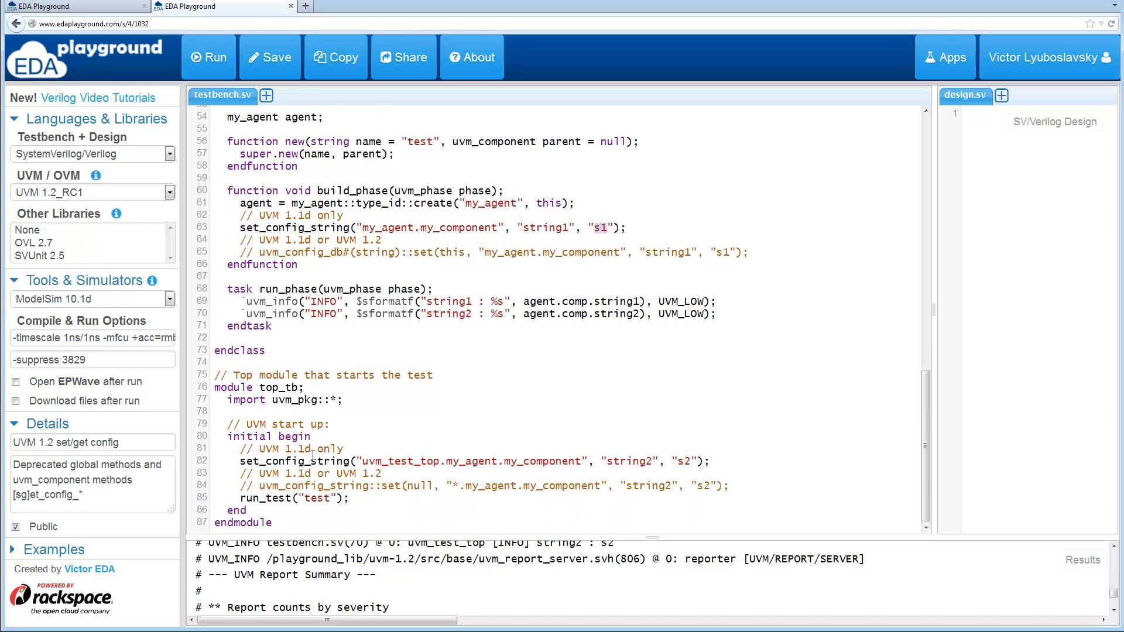
double_click(298, 462)
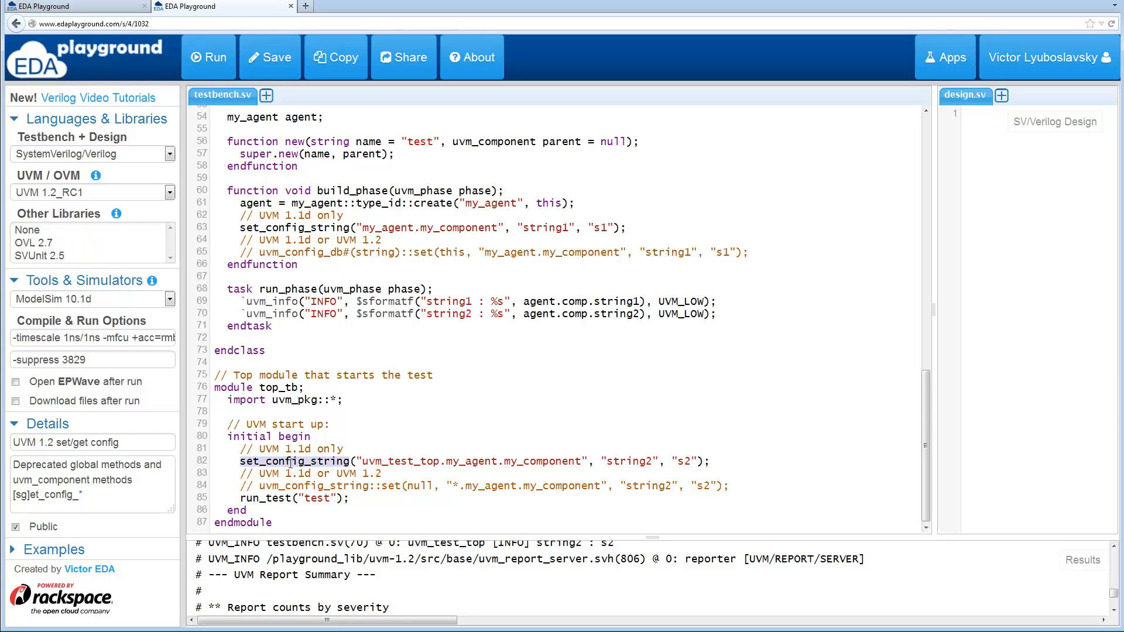
mouse_move(641, 458)
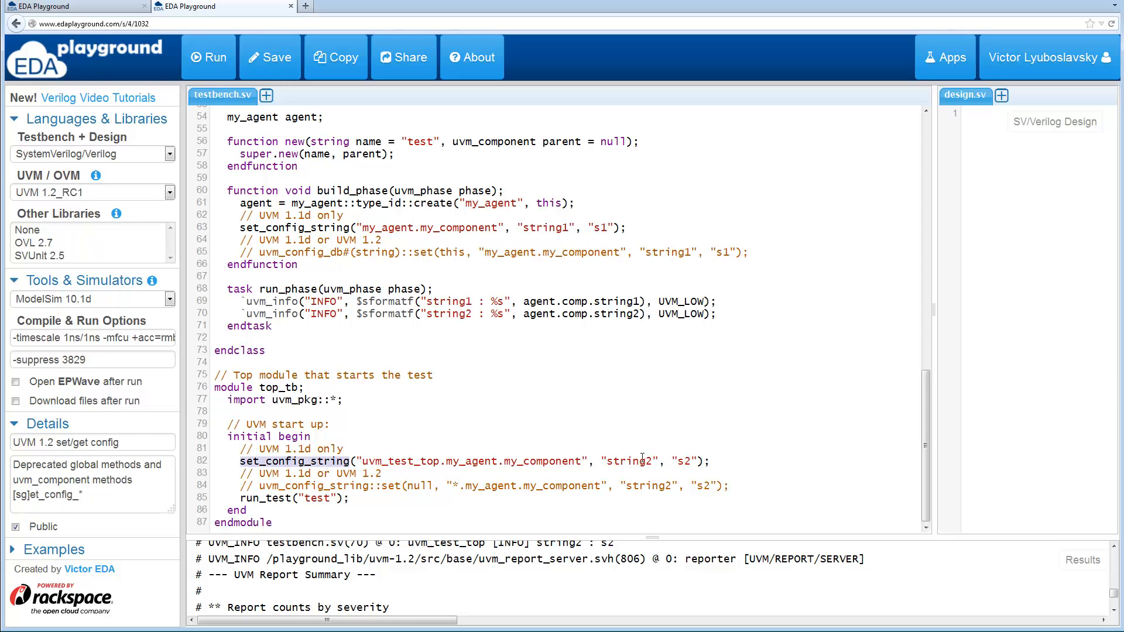
double_click(683, 461)
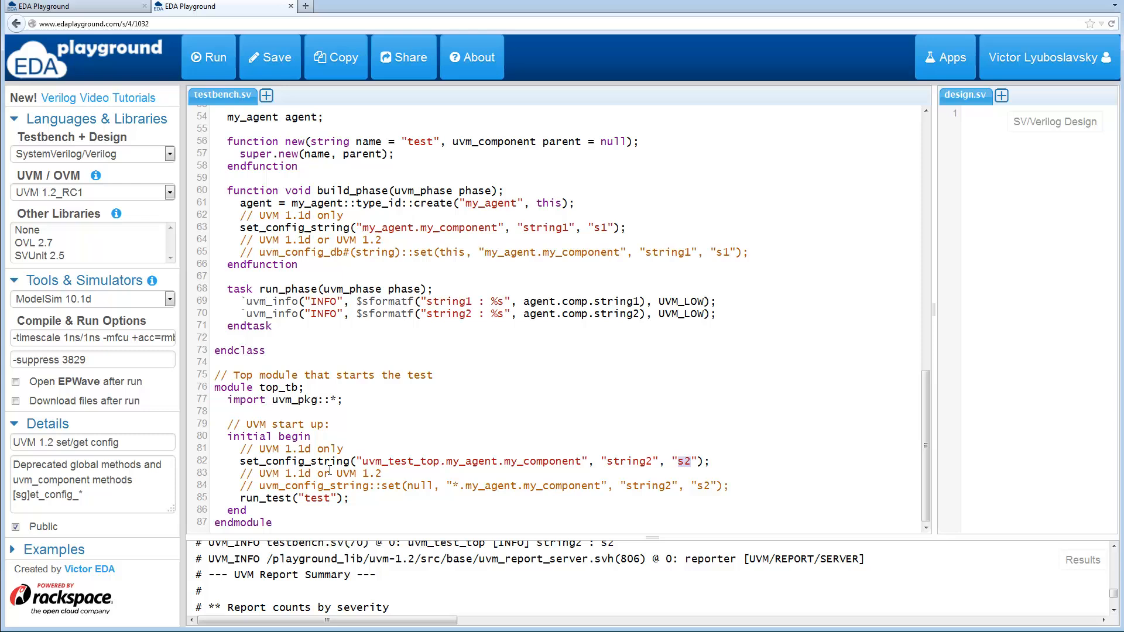
double_click(293, 461)
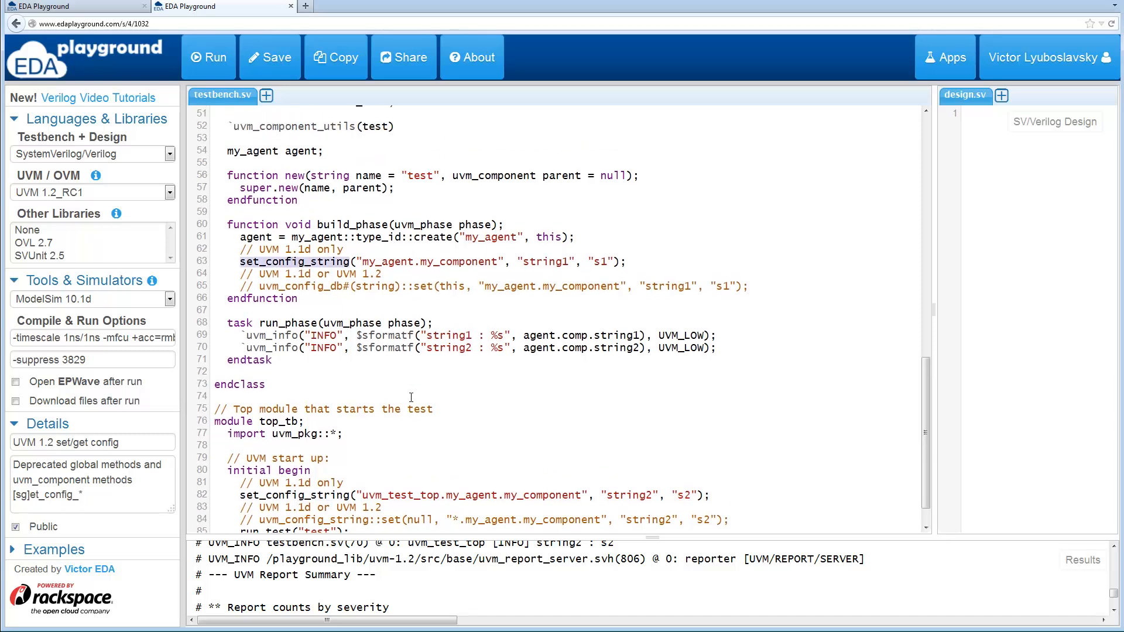
scroll("down", 3)
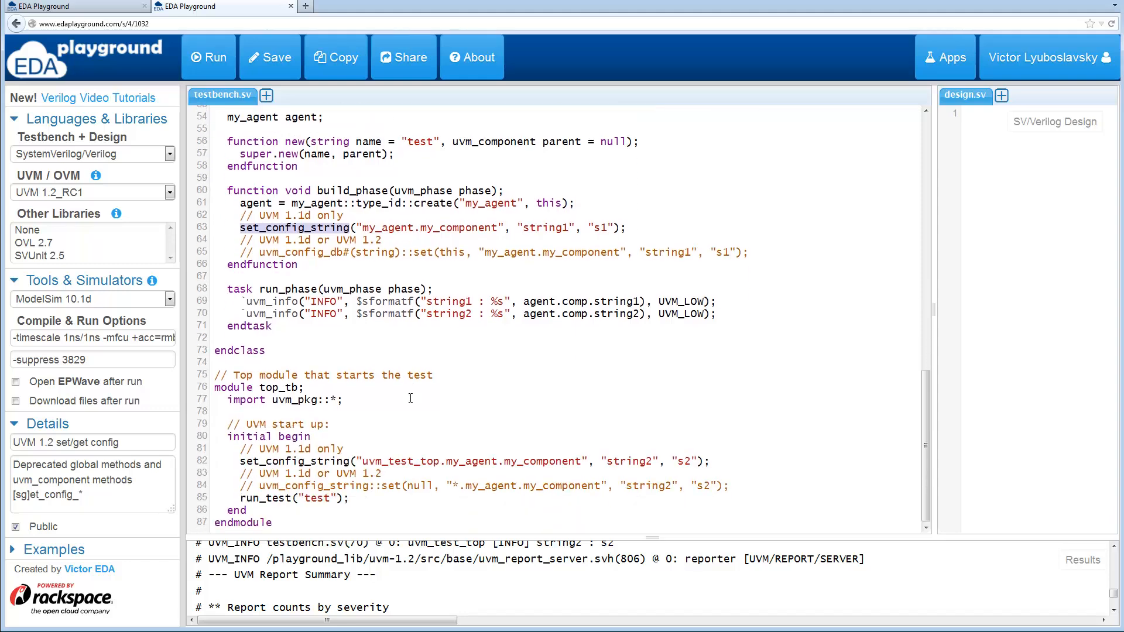
left_click(209, 56)
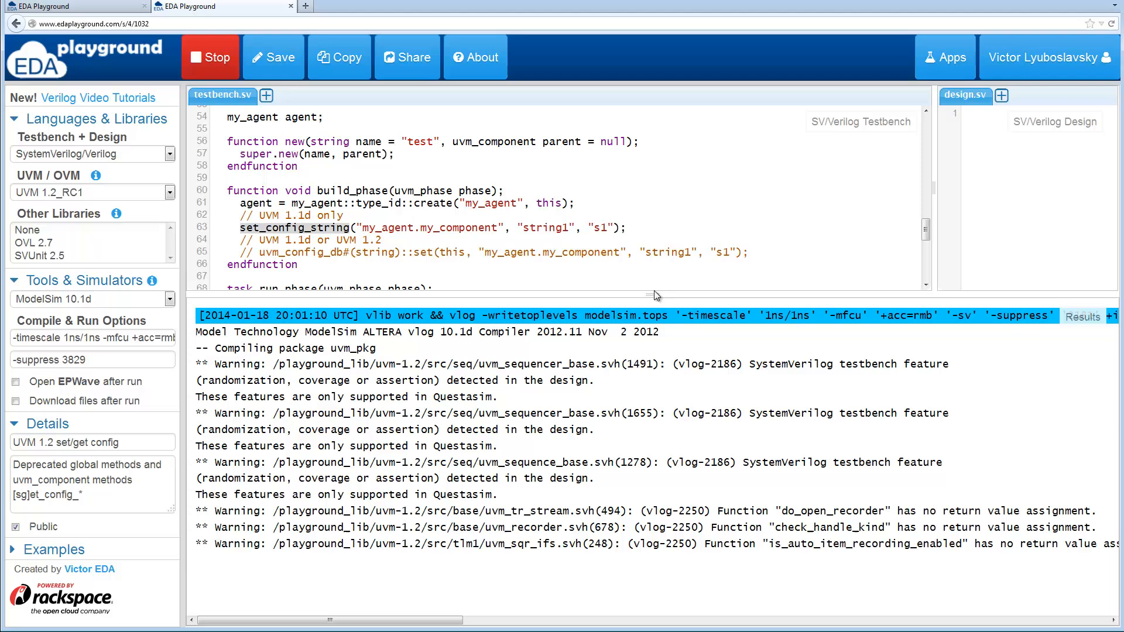
Scroll the results to see string1 : s1, string2 : s2, the deprecation warning and the report summary.
scroll("down", 3)
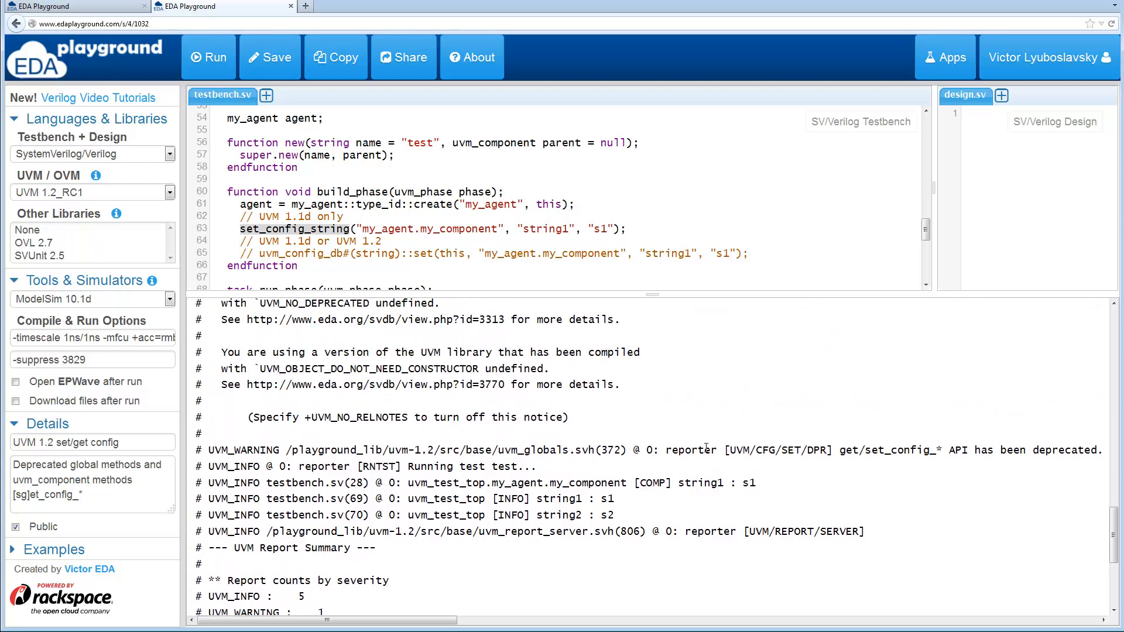
left_click_drag(733, 449, 946, 450)
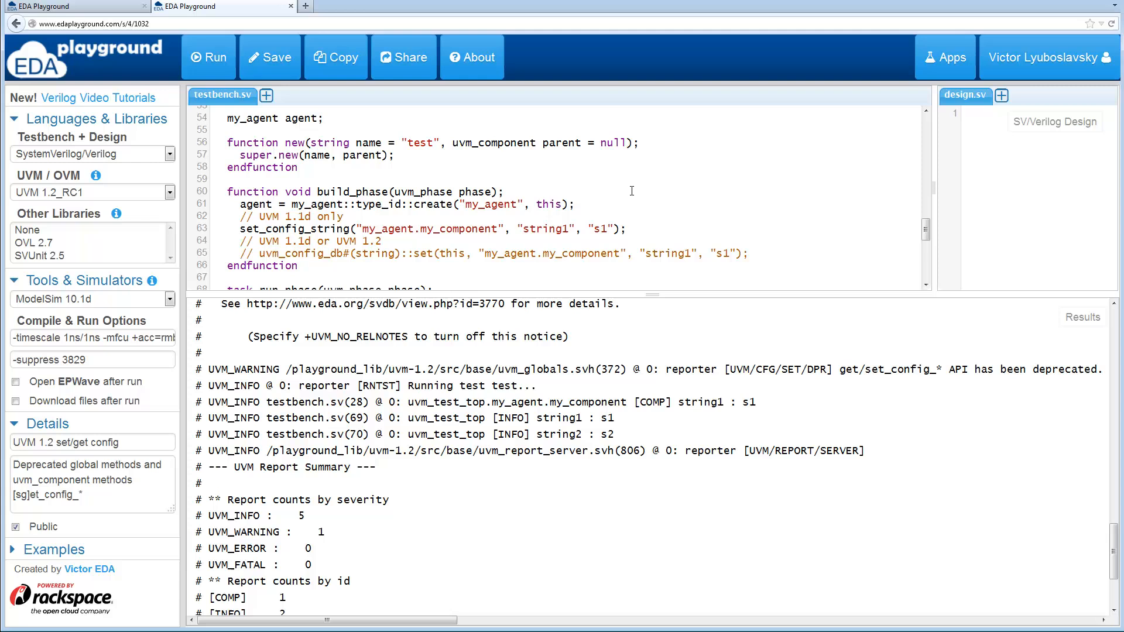
scroll("down", 3)
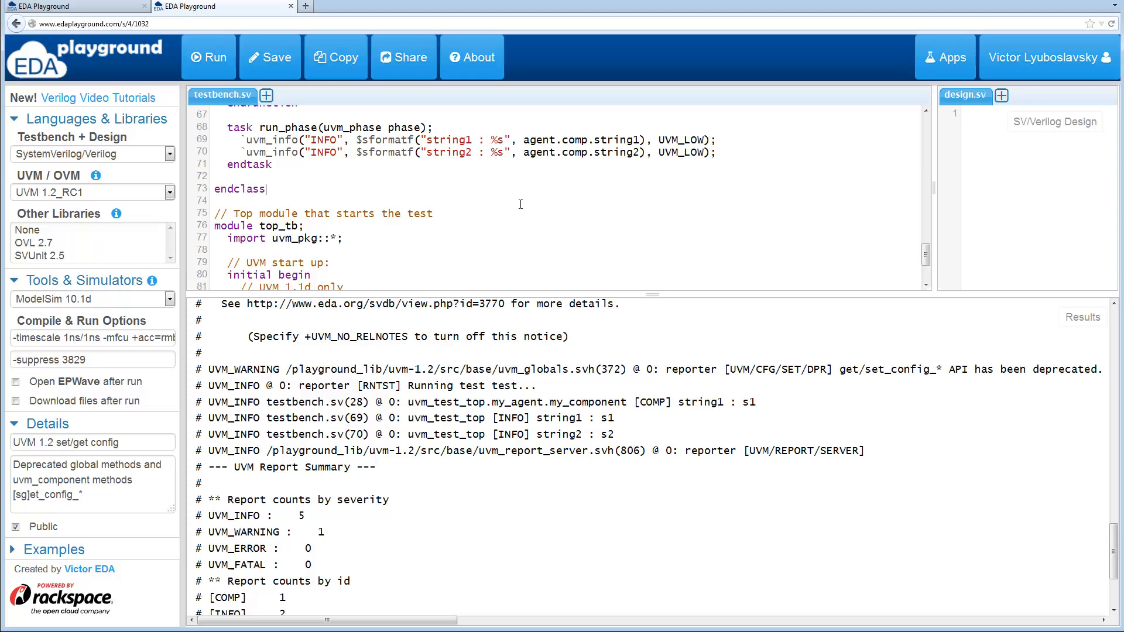
scroll("down", 3)
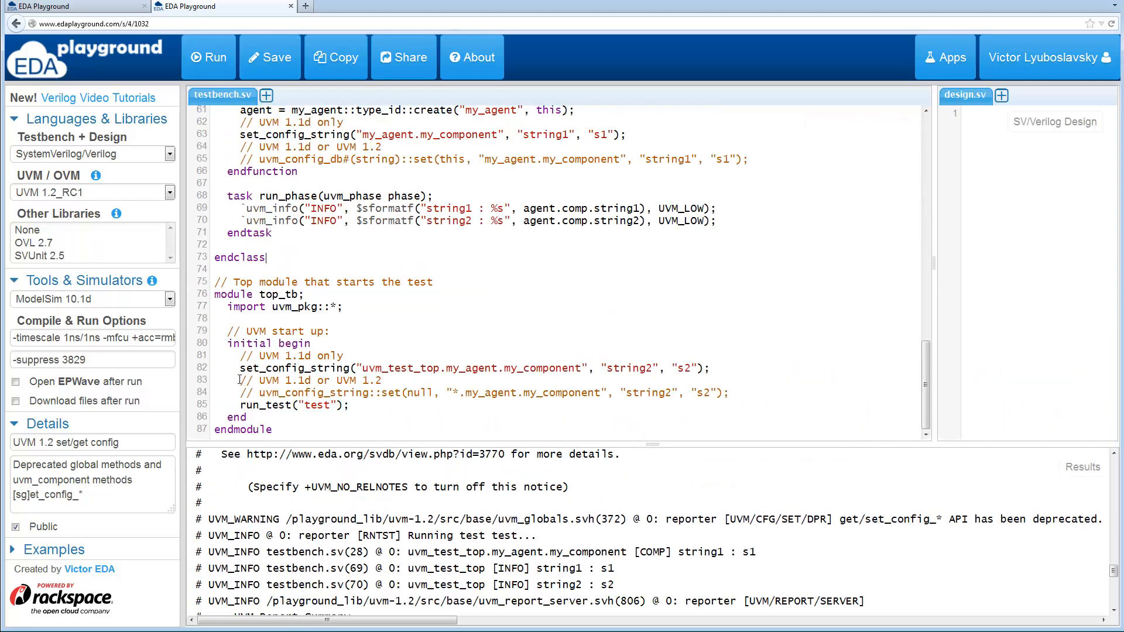
Comment out set/get_config_string and uncomment the uvm_config_db and uvm_config_string calls.
double_click(304, 393)
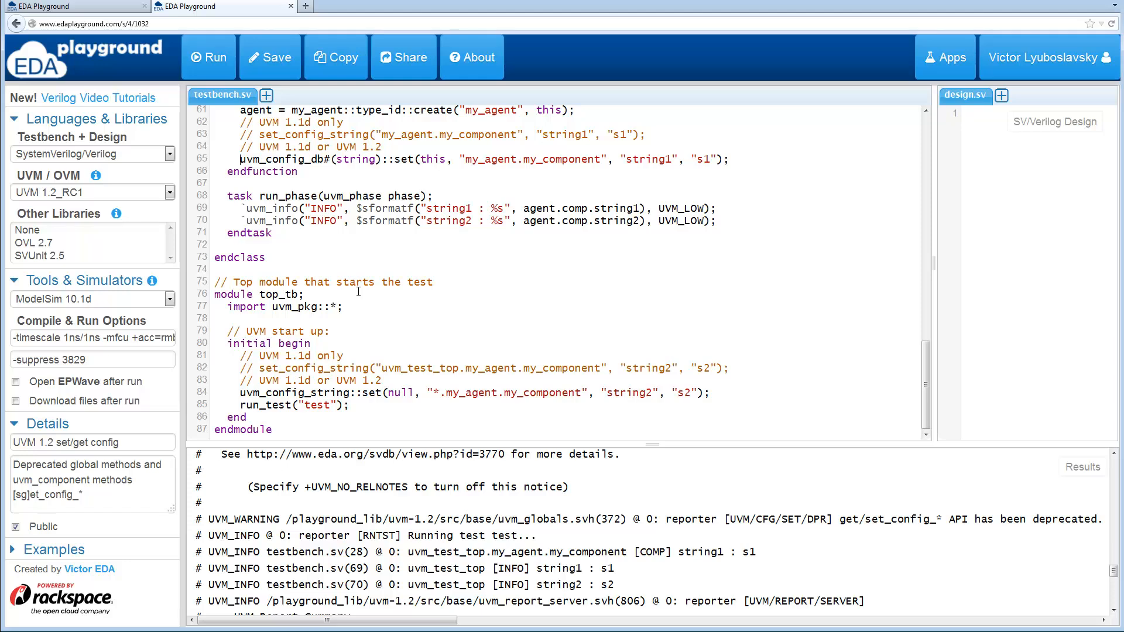
double_click(312, 368)
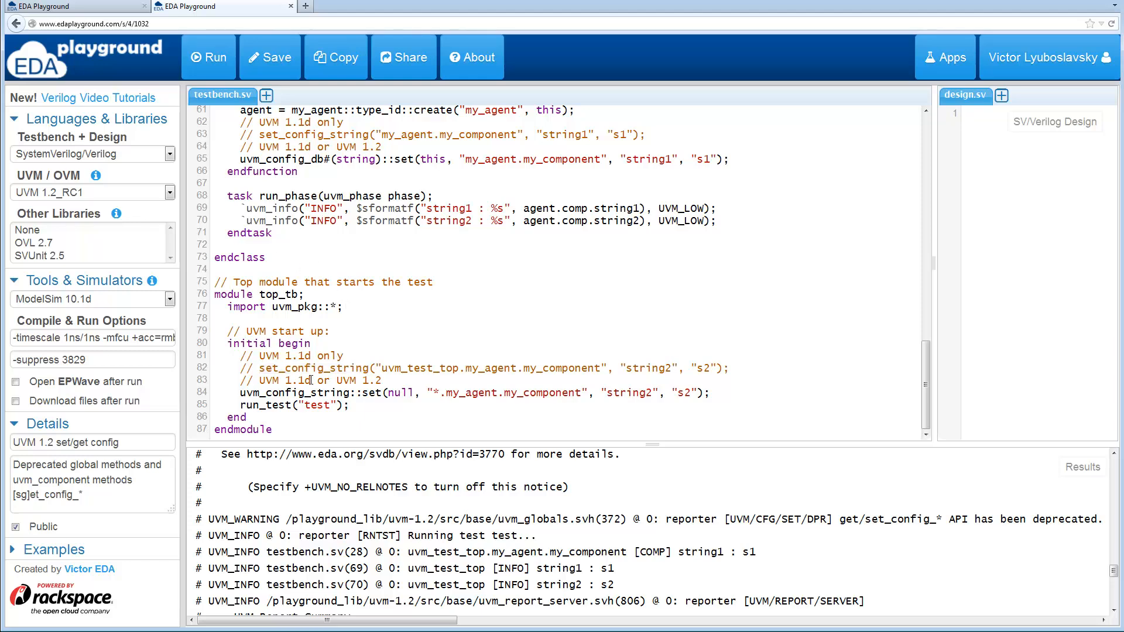
double_click(297, 393)
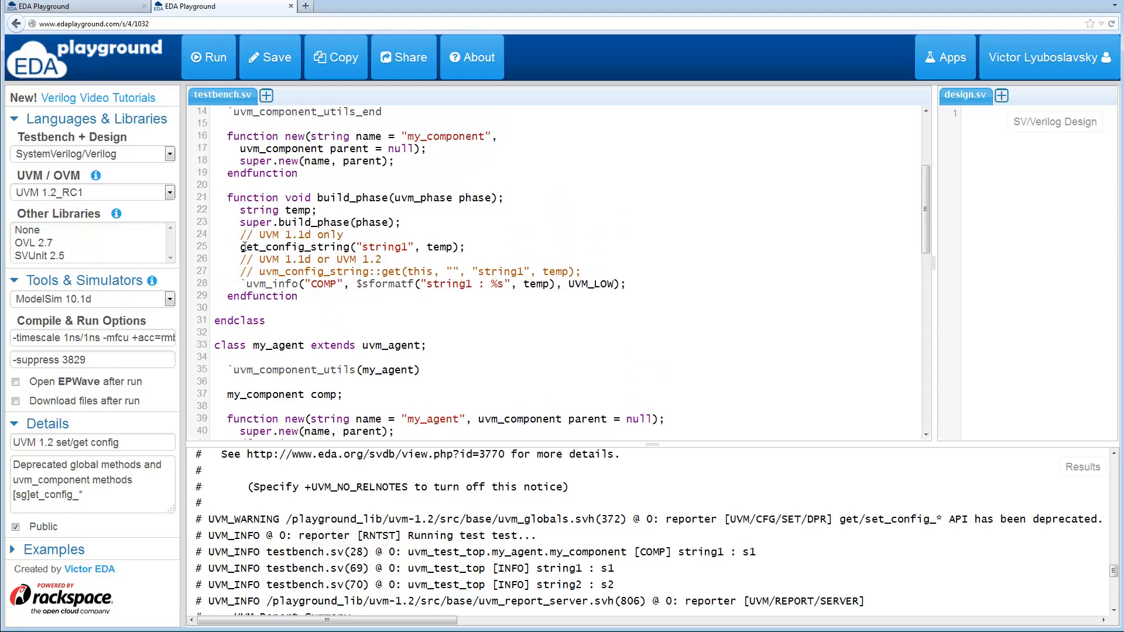
type("//")
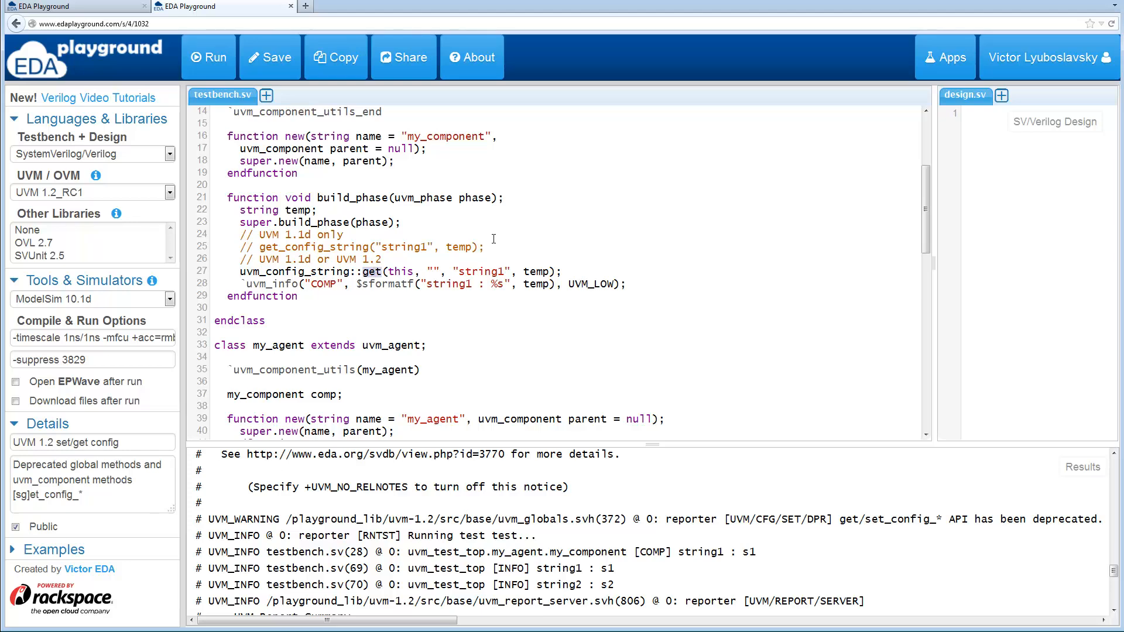
Run the edited testbench and watch the ModelSim compile log.
left_click(208, 56)
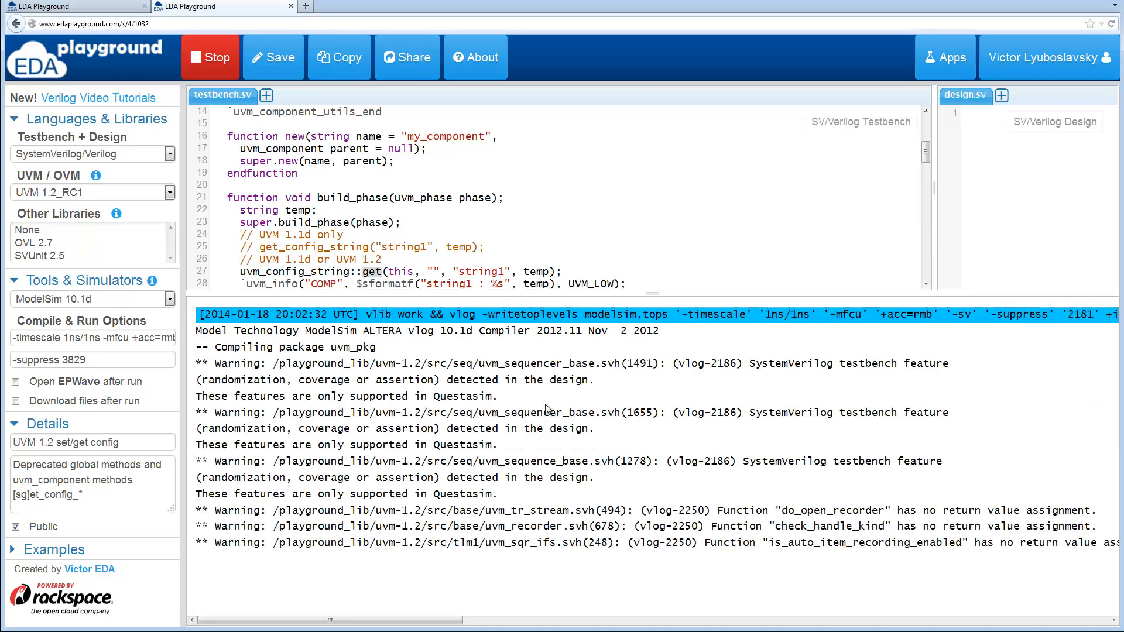
scroll("down", 3)
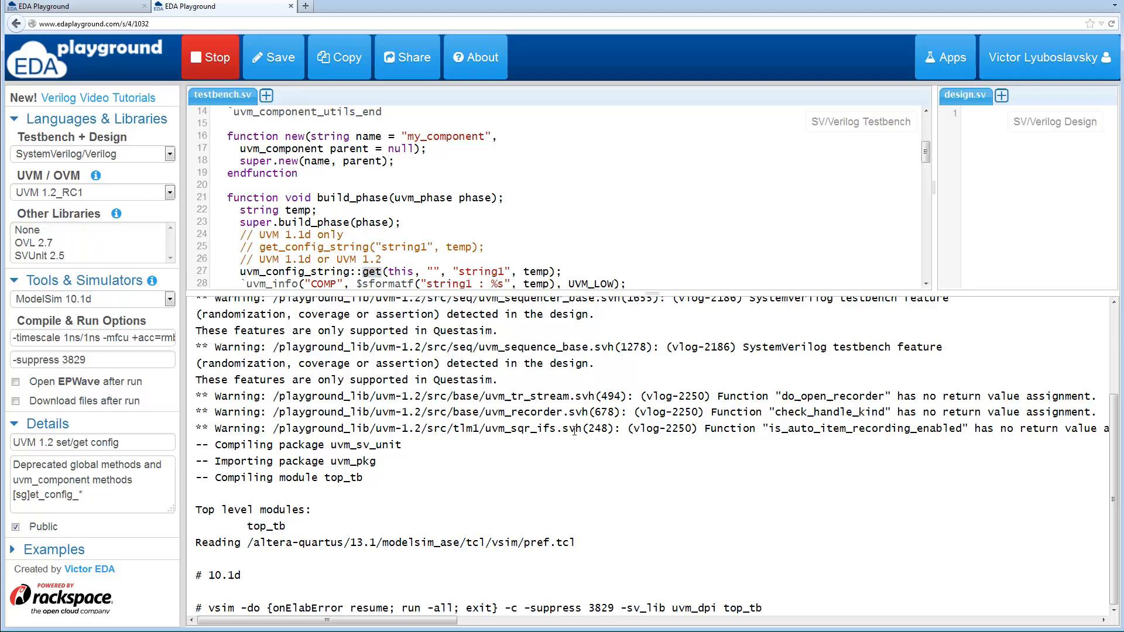